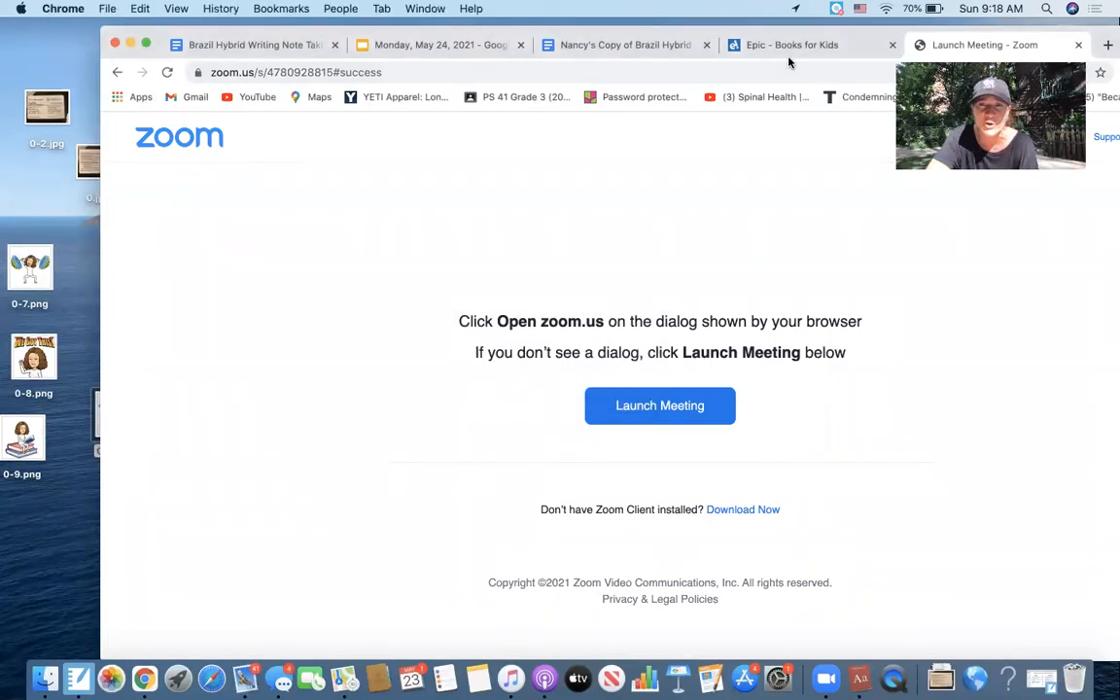
pyautogui.moveTo(662, 45)
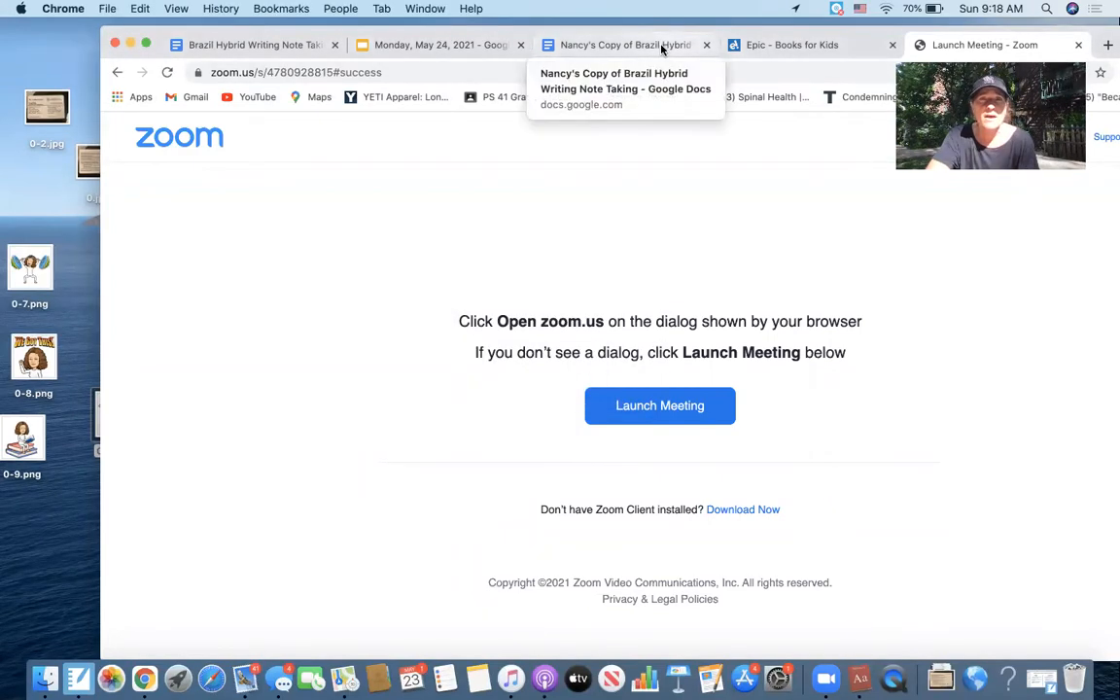
pyautogui.moveTo(455, 45)
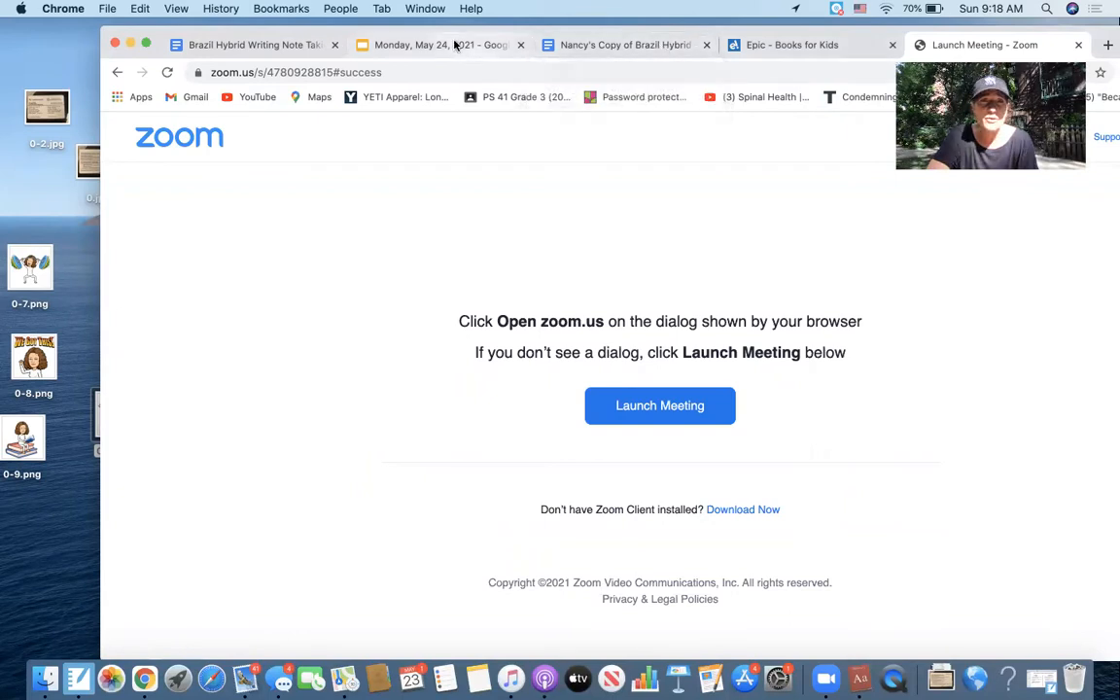
# Switch to the Monday, May 24, 2021 lesson slides showing 'The Brazil Hybrid'
pyautogui.click(440, 45)
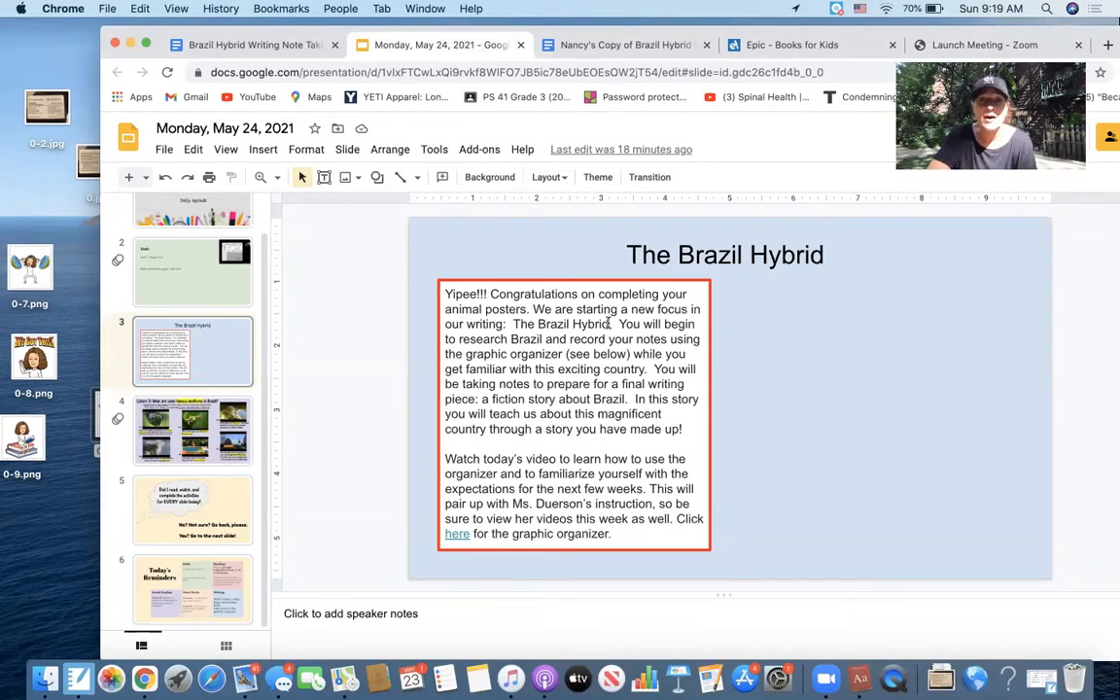
# Review the Brazil organizer's topic boxes (Animals, Art, Food, Landforms) from top to bottom and back
pyautogui.click(620, 45)
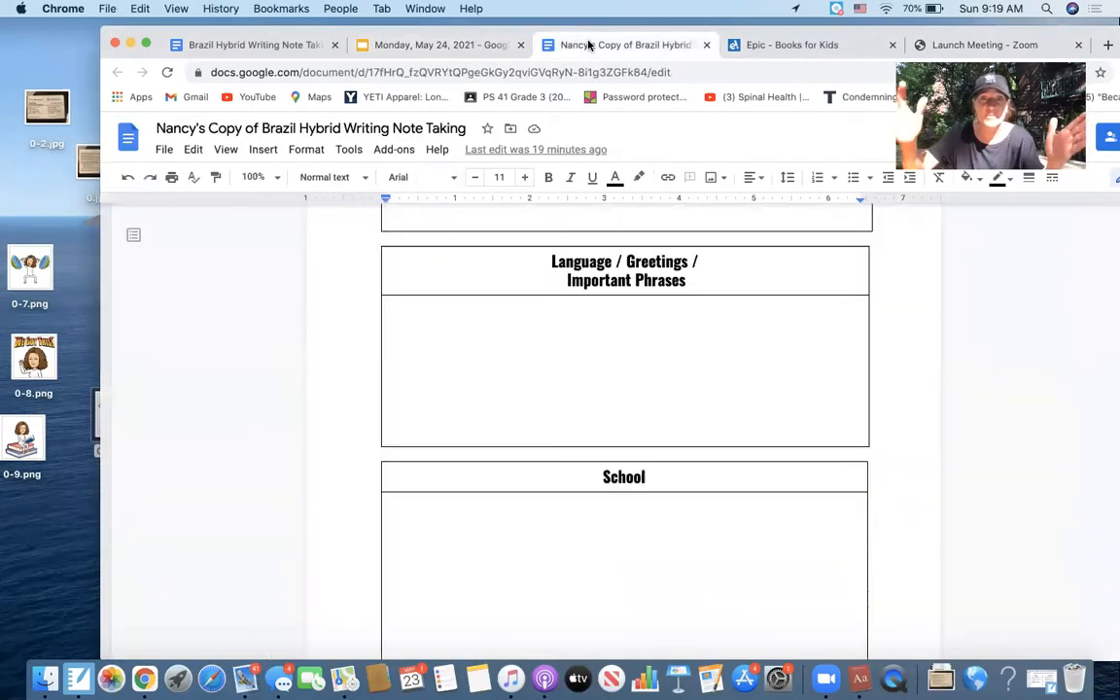
pyautogui.scroll(-3)
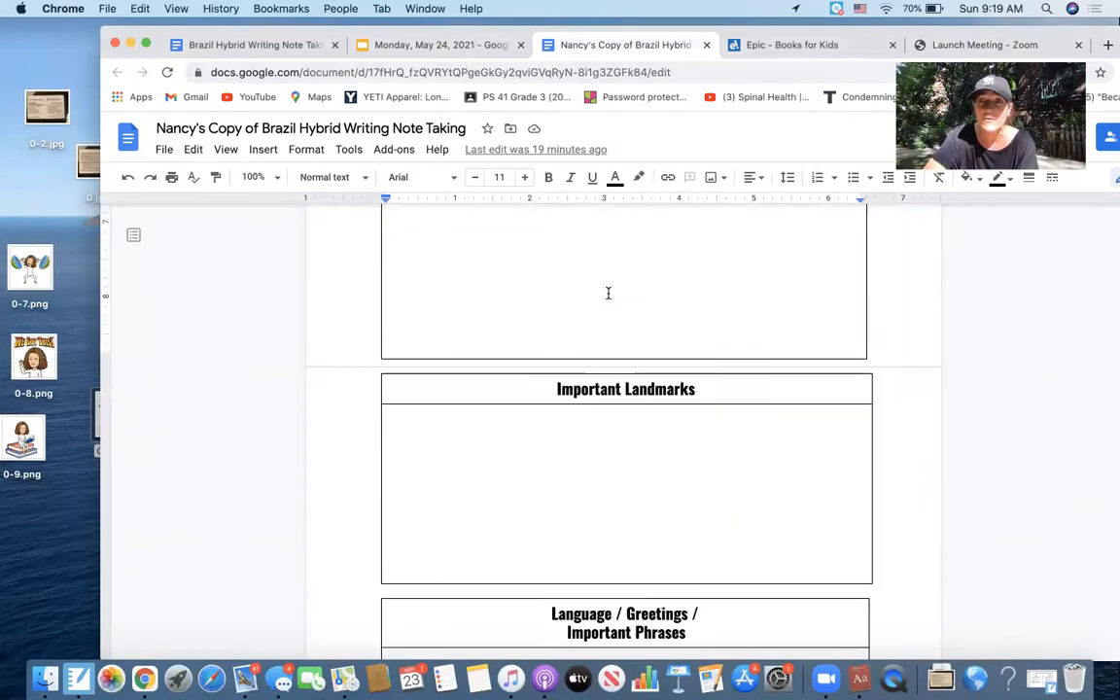
pyautogui.scroll(-3)
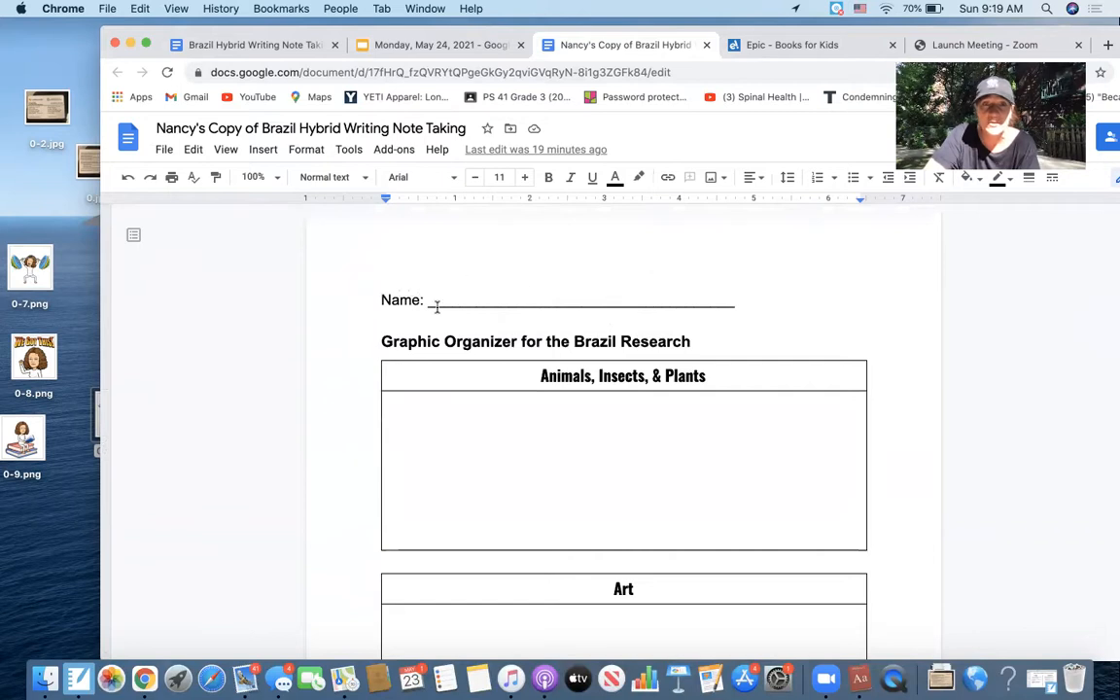
pyautogui.scroll(-3)
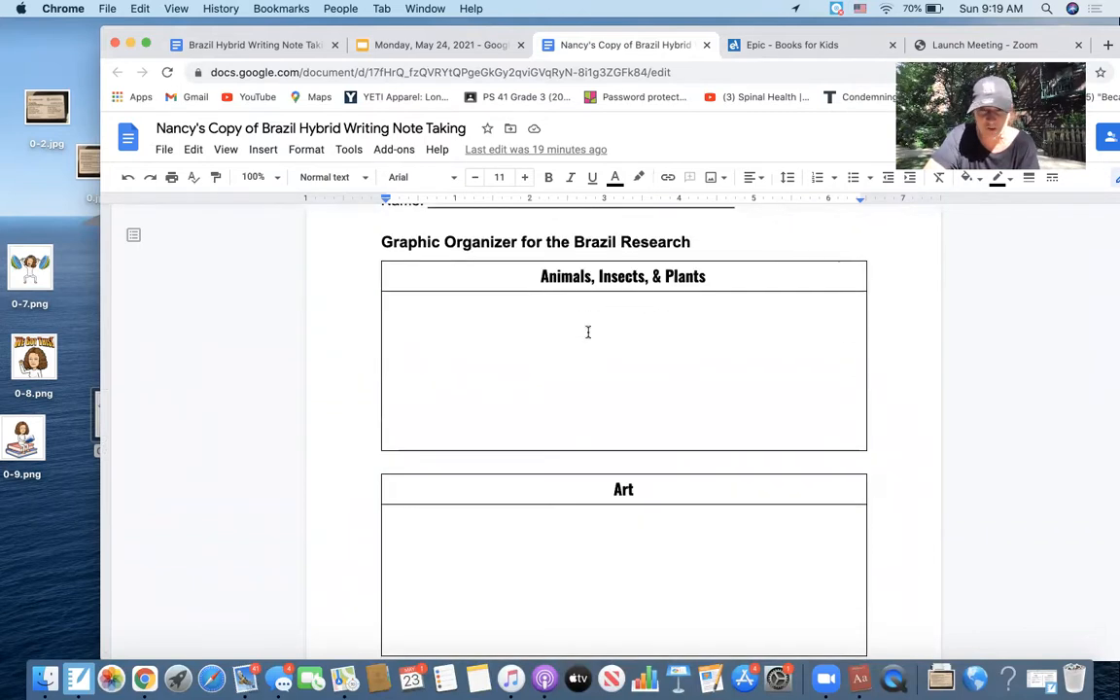
pyautogui.scroll(-3)
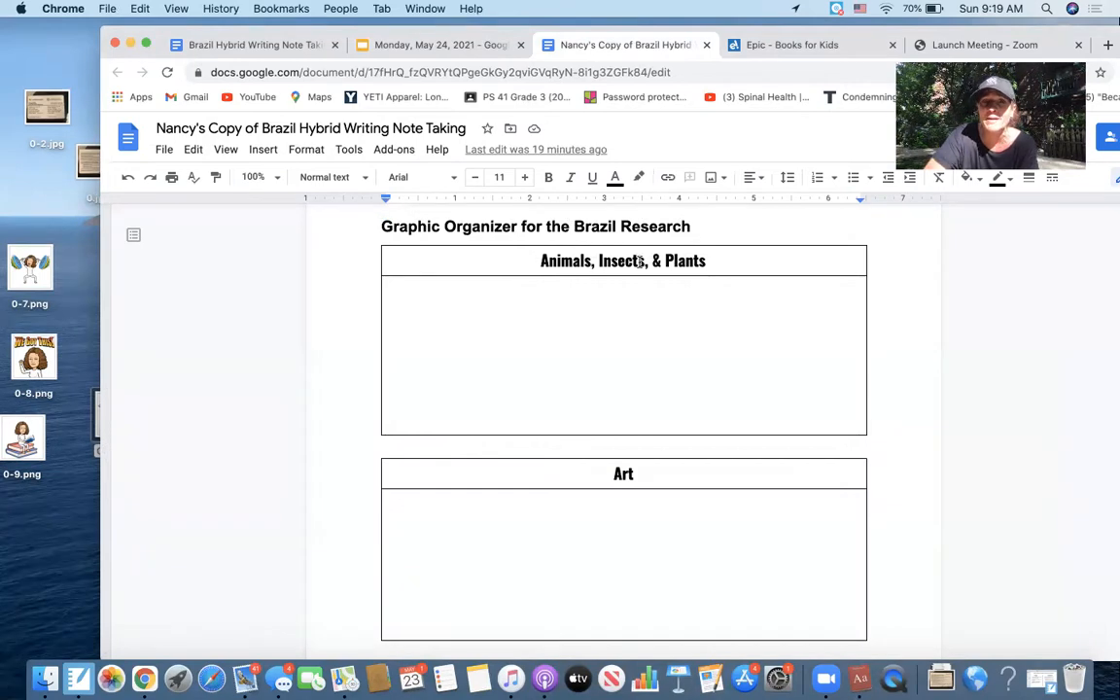
pyautogui.scroll(-3)
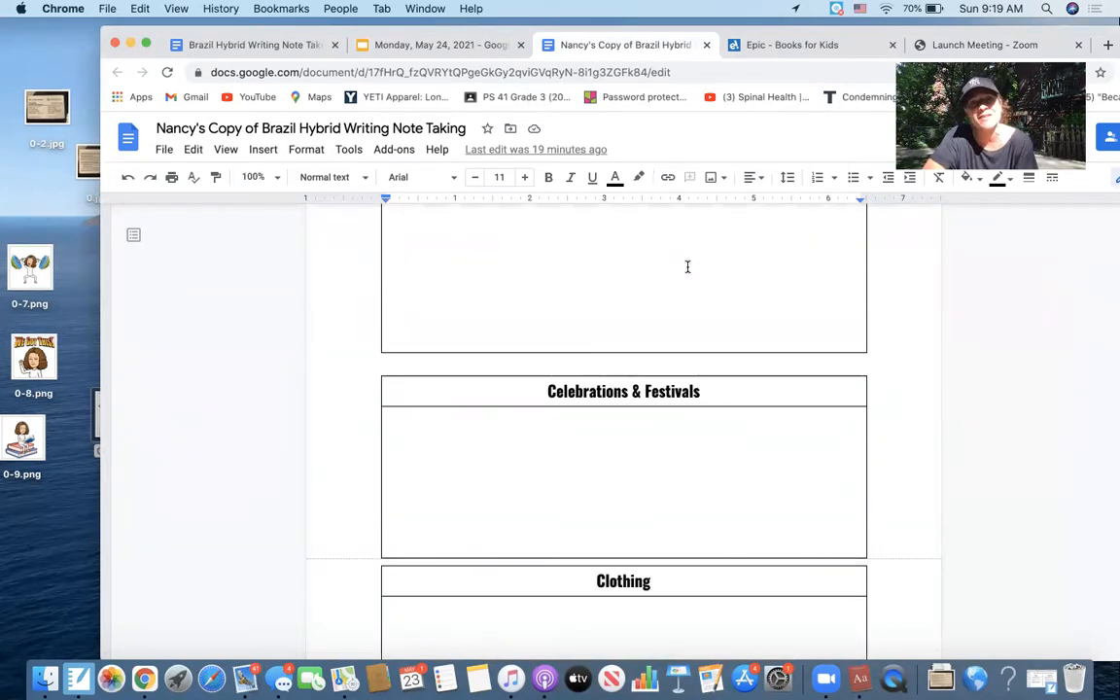
pyautogui.scroll(-3)
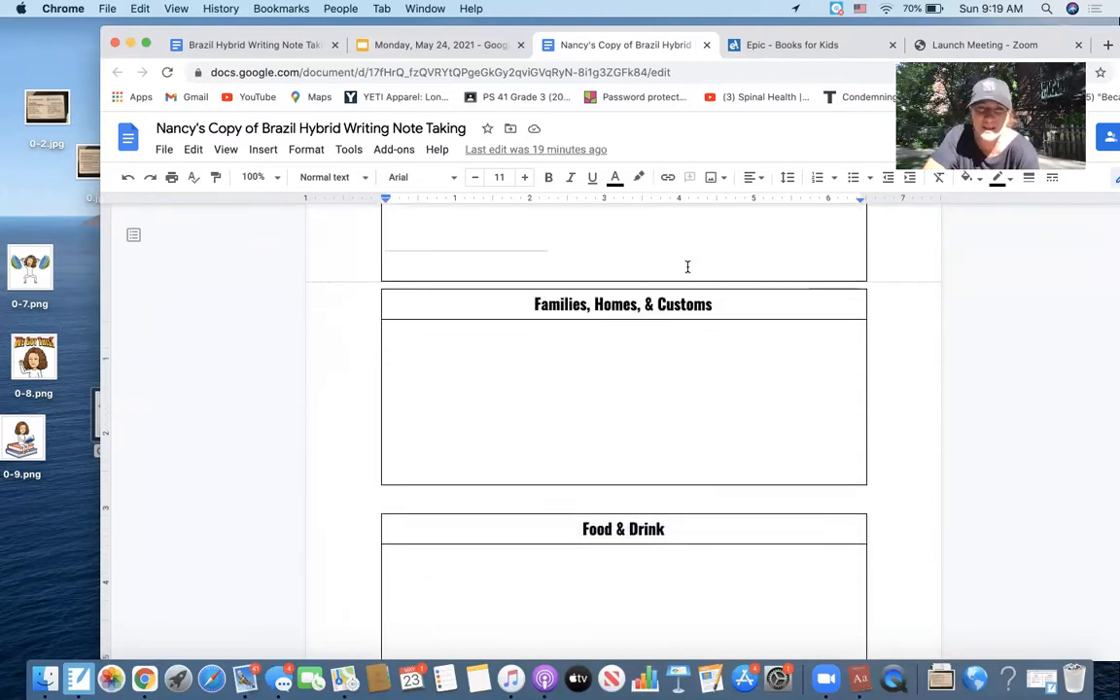
pyautogui.scroll(-3)
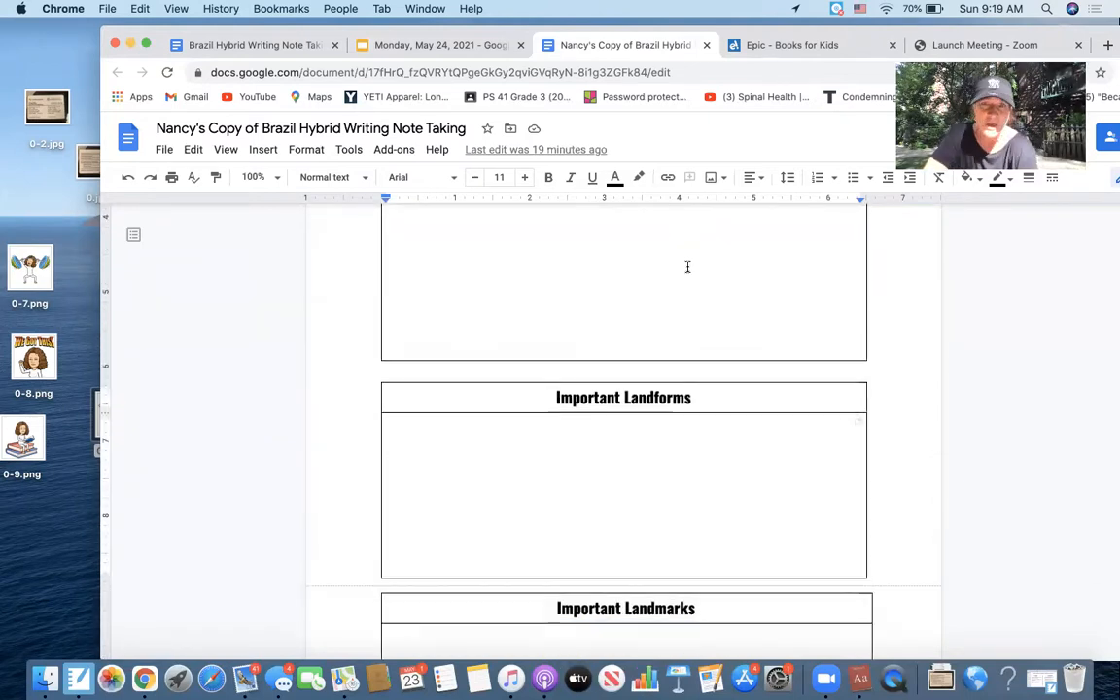
pyautogui.scroll(-3)
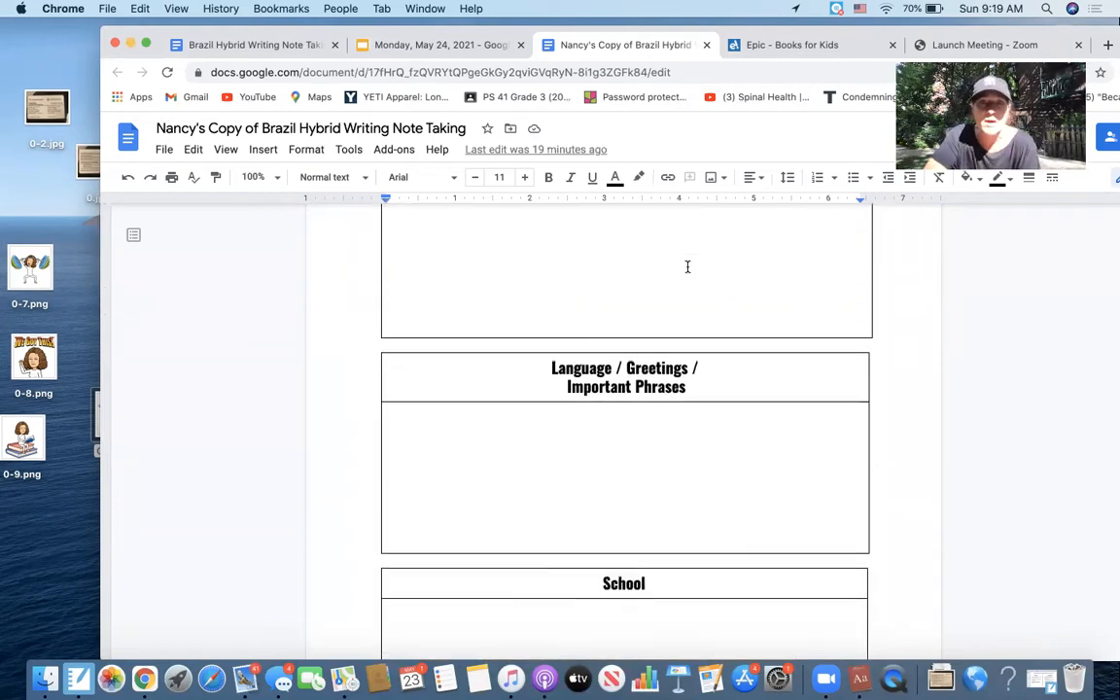
pyautogui.scroll(-3)
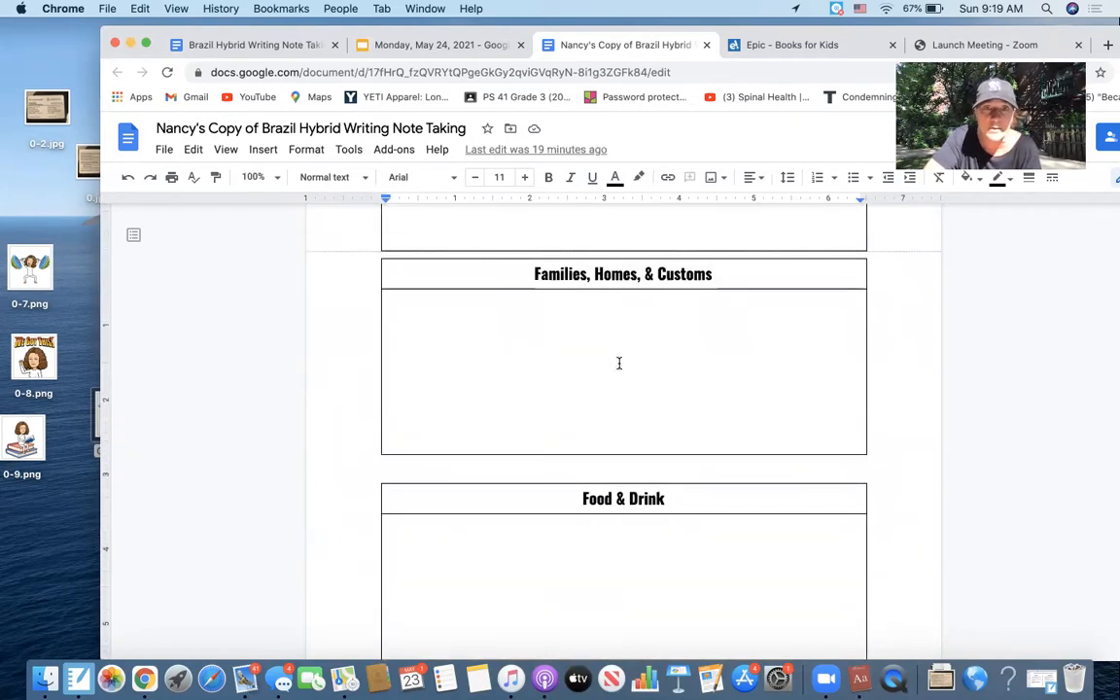
pyautogui.scroll(-3)
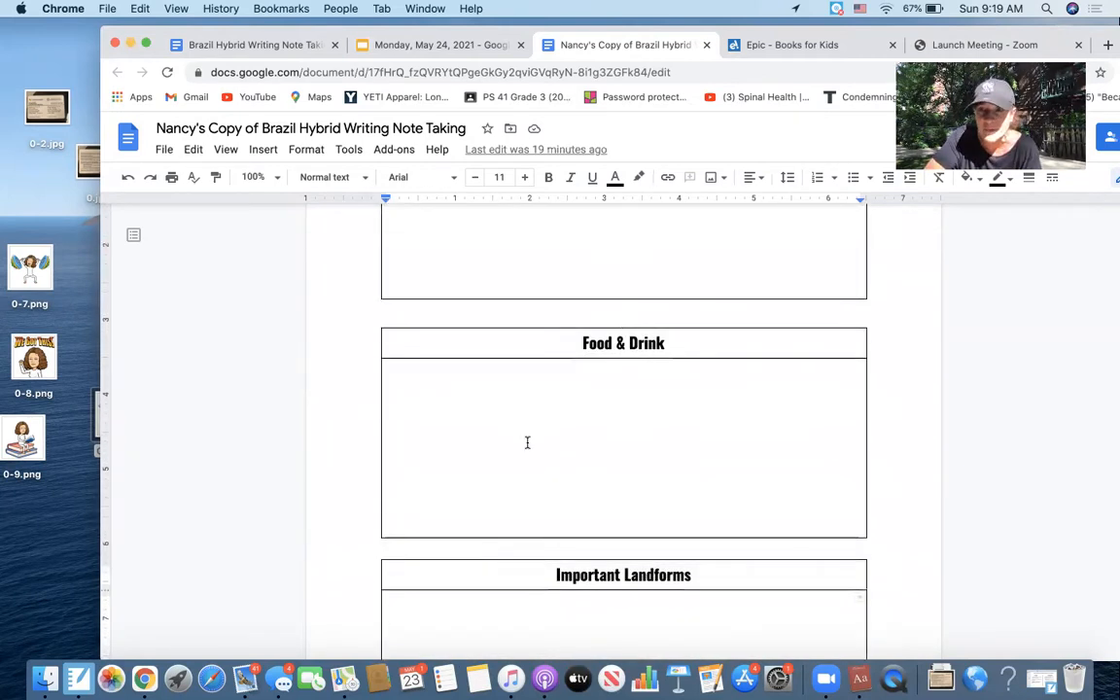
pyautogui.scroll(-3)
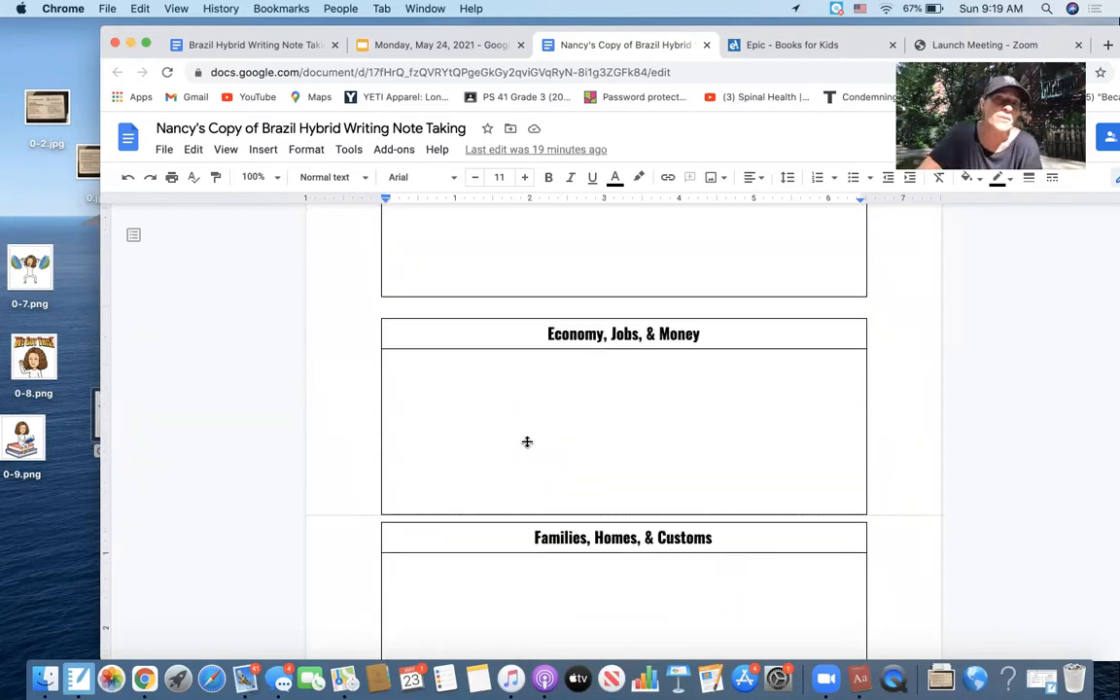
pyautogui.scroll(-3)
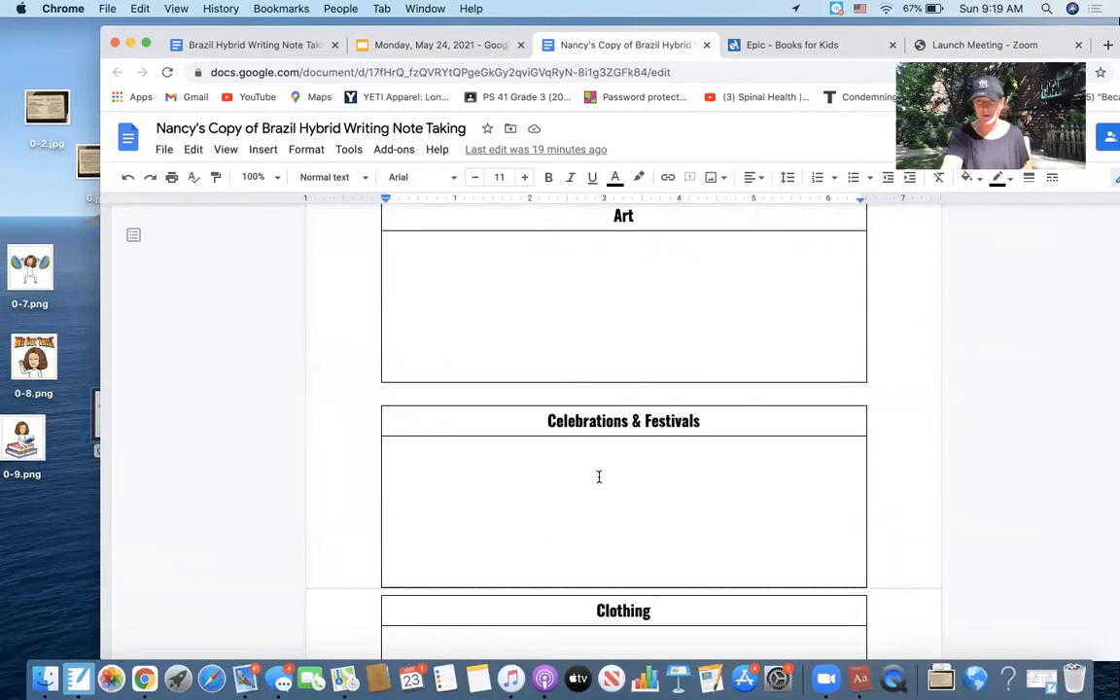
pyautogui.scroll(3)
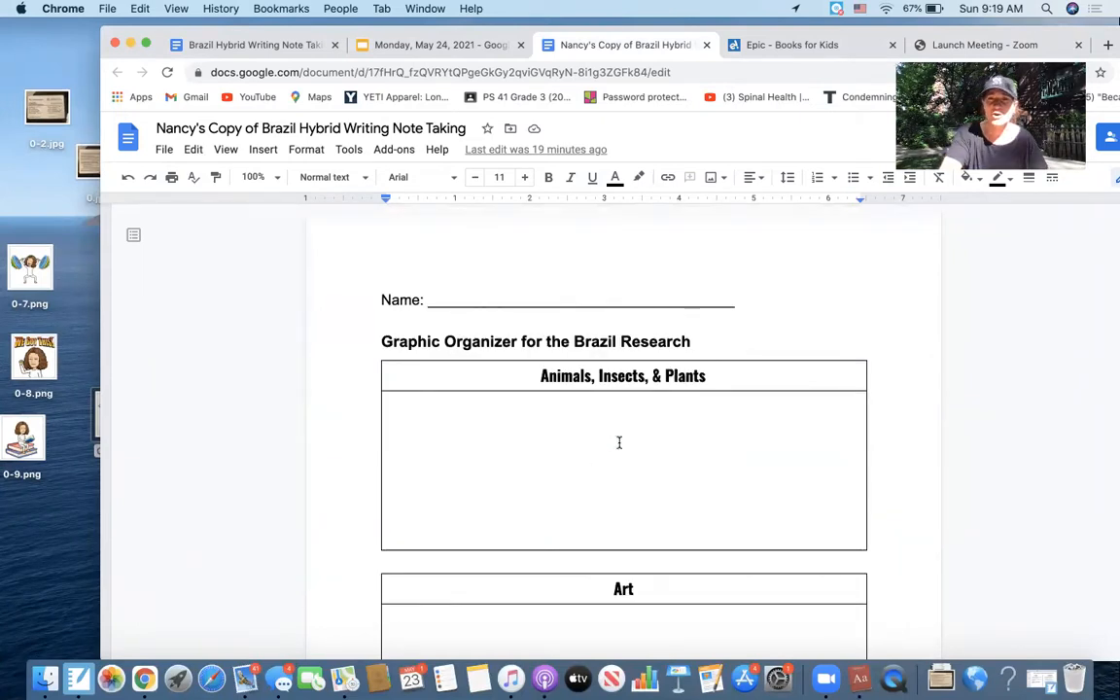
pyautogui.moveTo(486, 443)
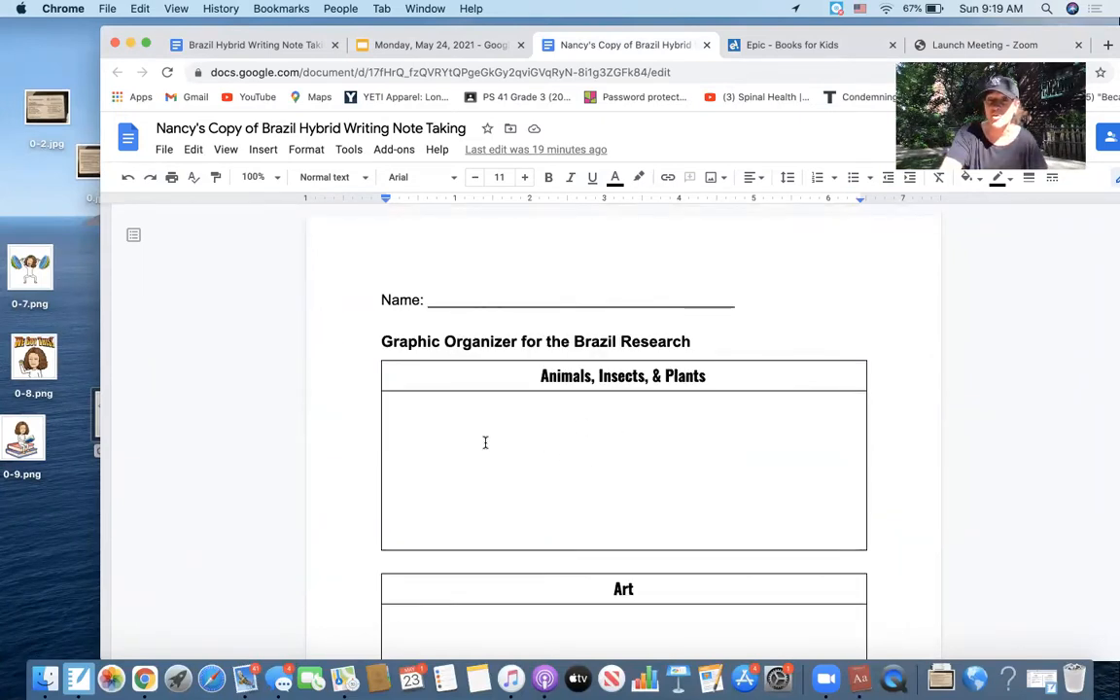
pyautogui.moveTo(482, 424)
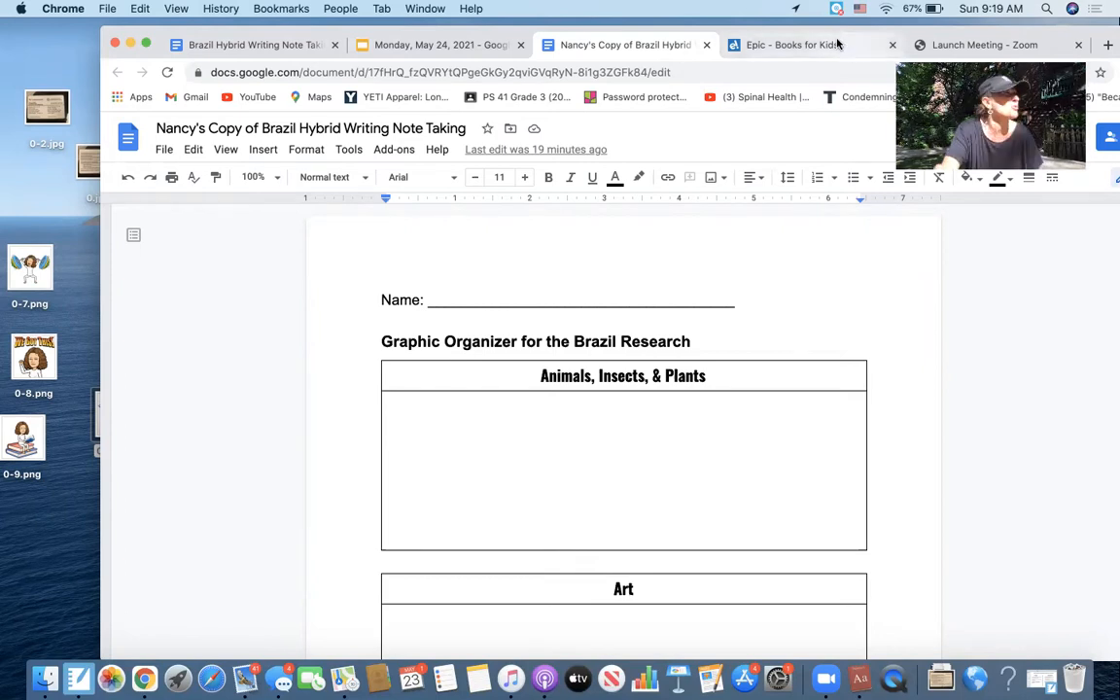
pyautogui.moveTo(813, 44)
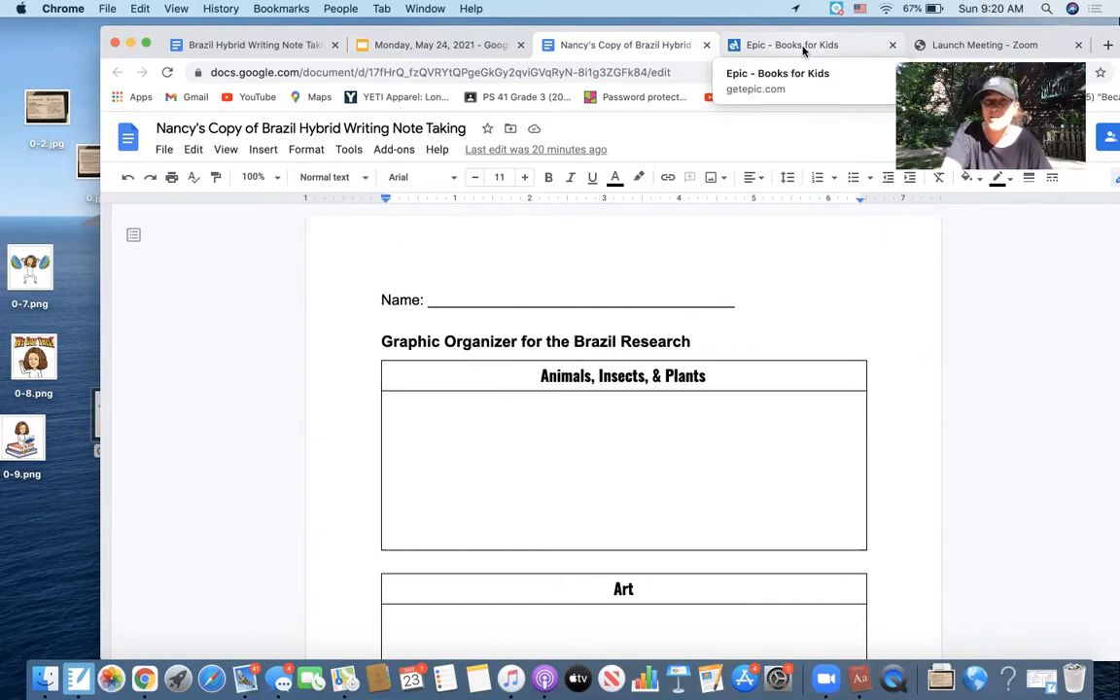
# View Epic's 'brazil' search results listing Brazil, Countries: Brazil, and Foods of Brazil
pyautogui.click(792, 45)
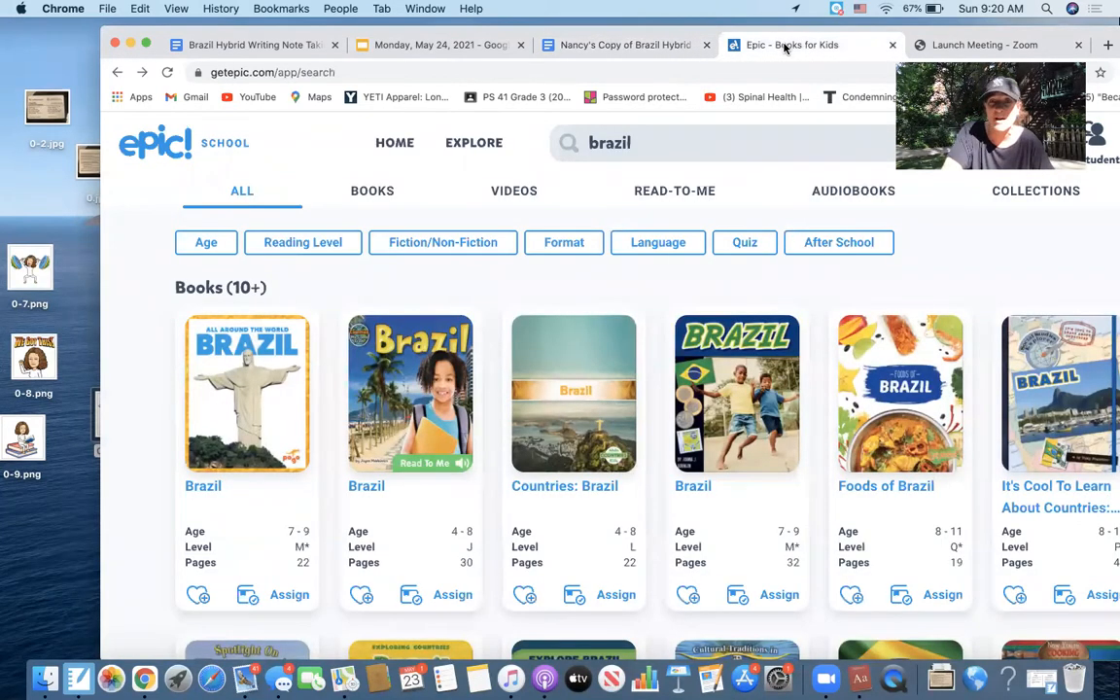
pyautogui.moveTo(634, 182)
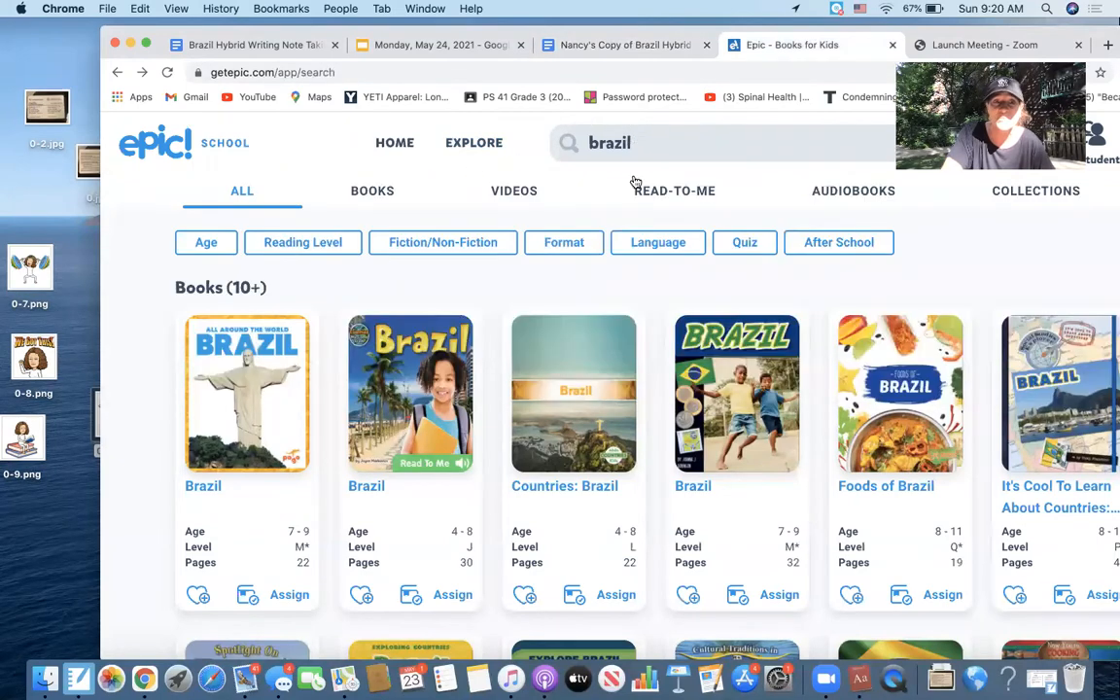
pyautogui.scroll(-3)
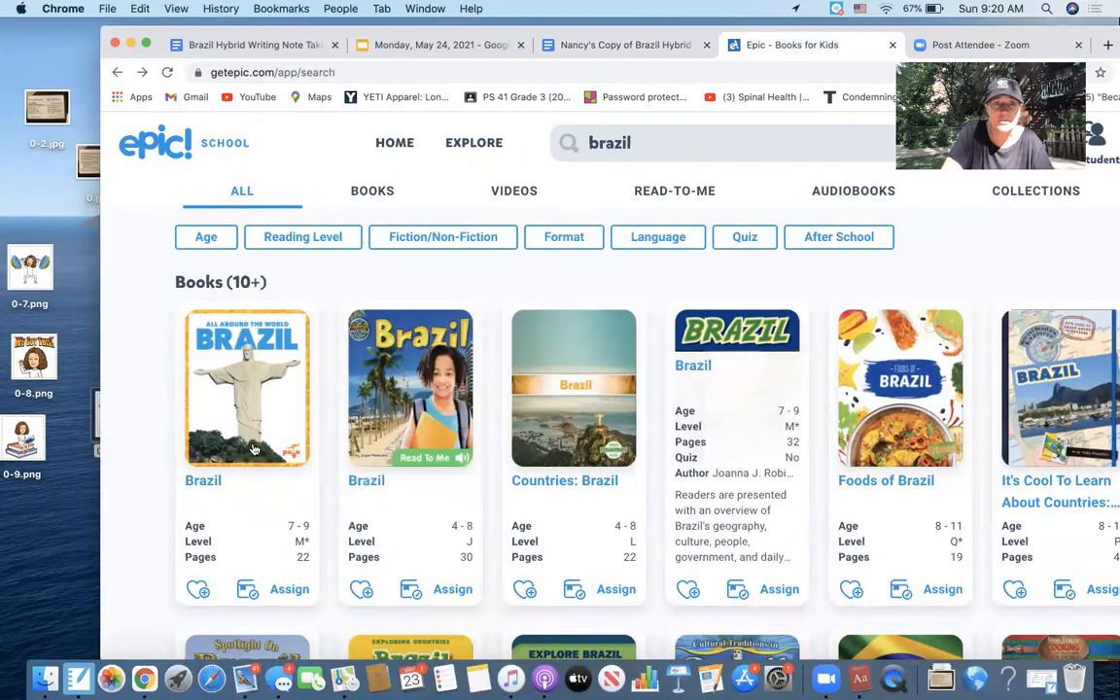
# Open Brazil by Joanne Mattern and turn to Chapter 1, Welcome to Brazil!
pyautogui.click(247, 389)
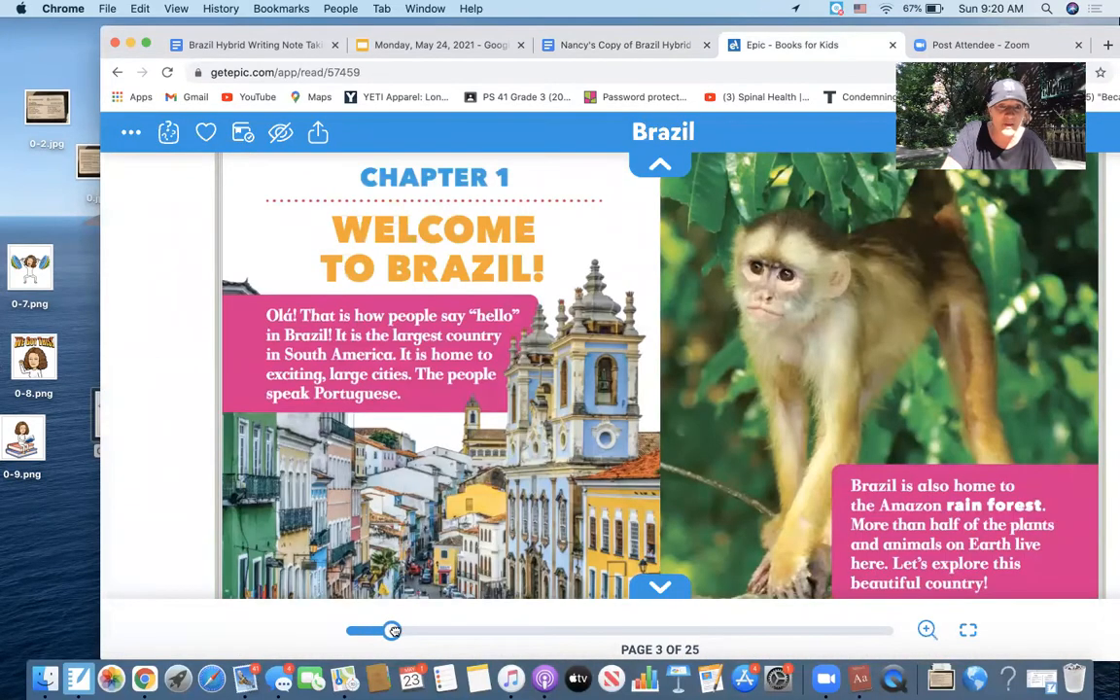
pyautogui.moveTo(393, 630); pyautogui.dragTo(350, 630)
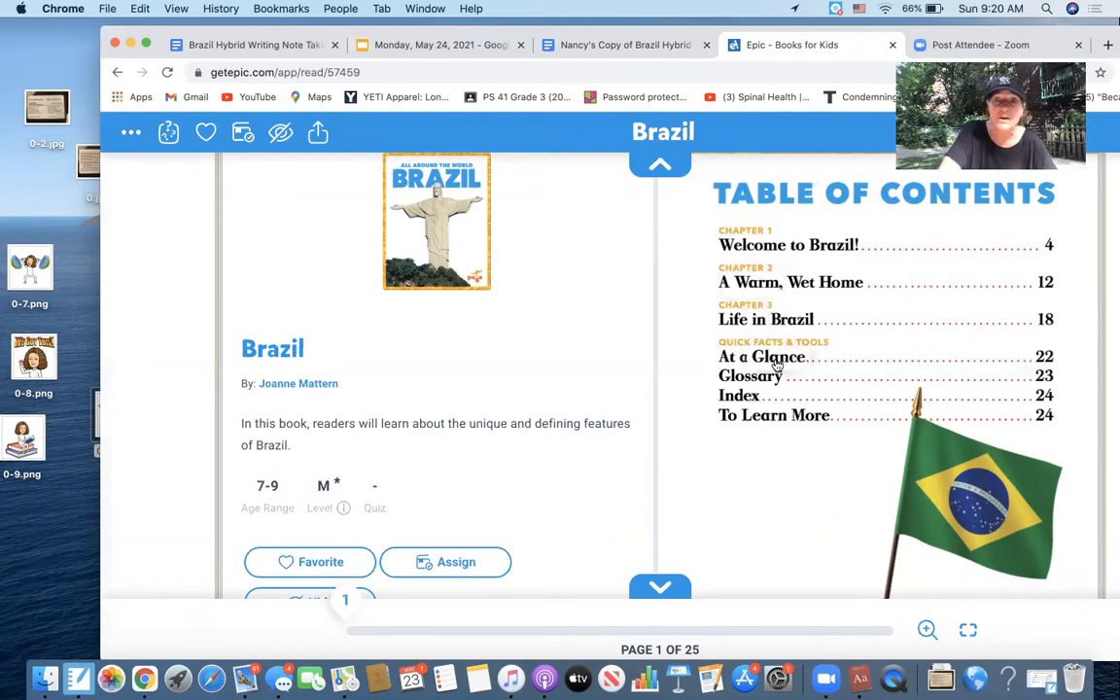
pyautogui.moveTo(634, 392)
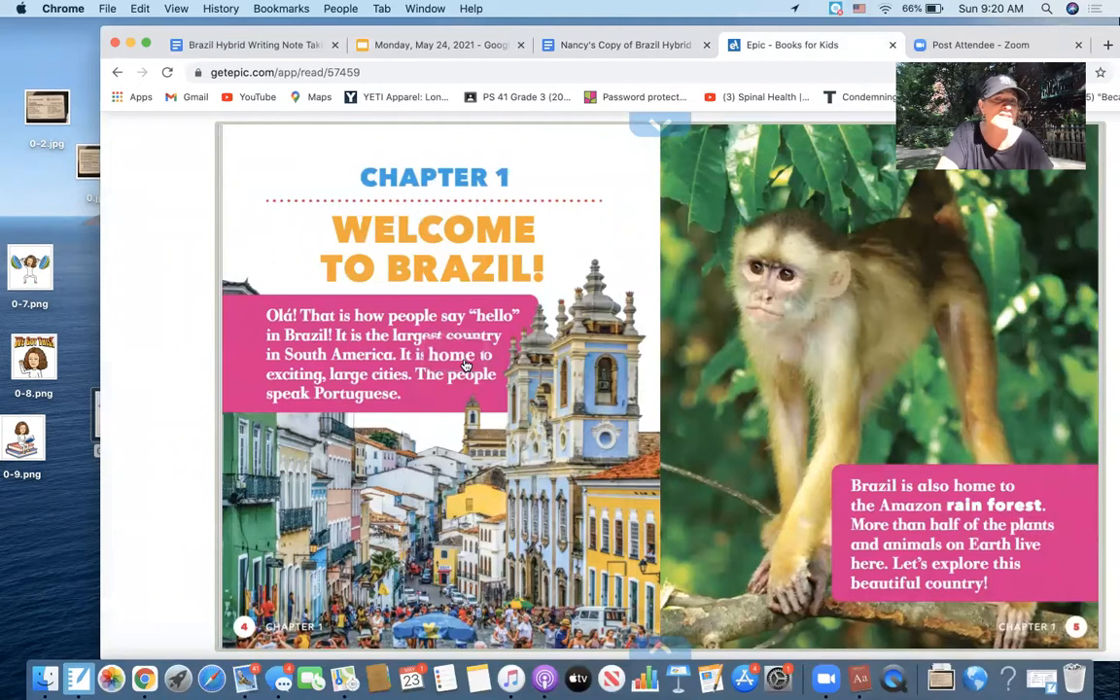
pyautogui.moveTo(444, 379)
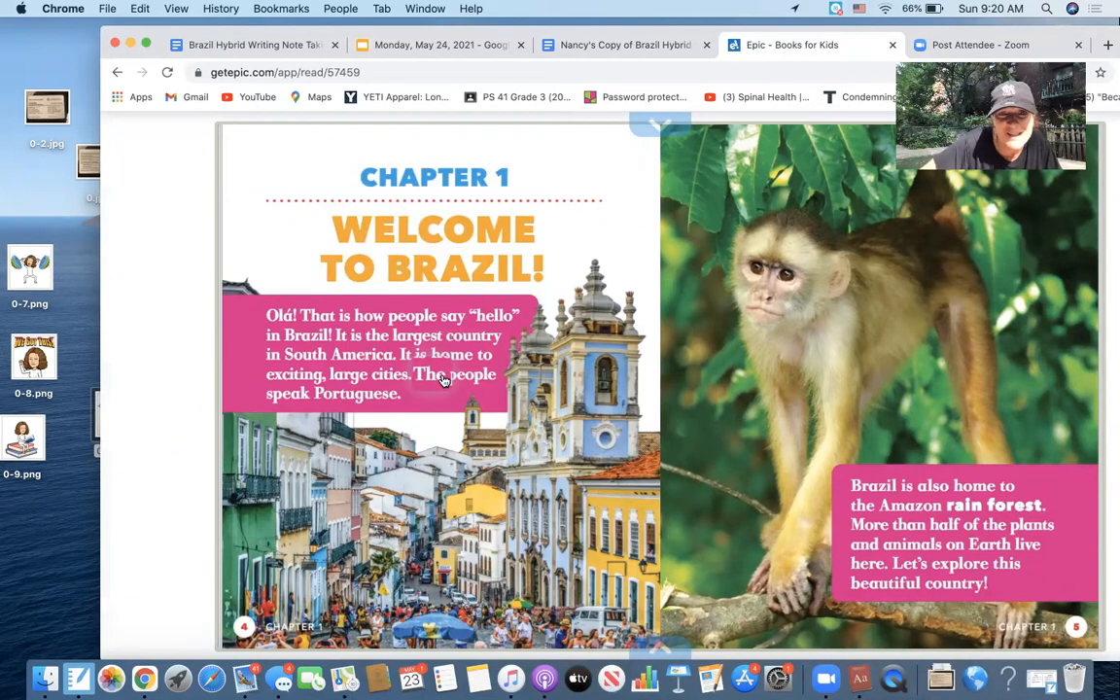
pyautogui.moveTo(483, 373)
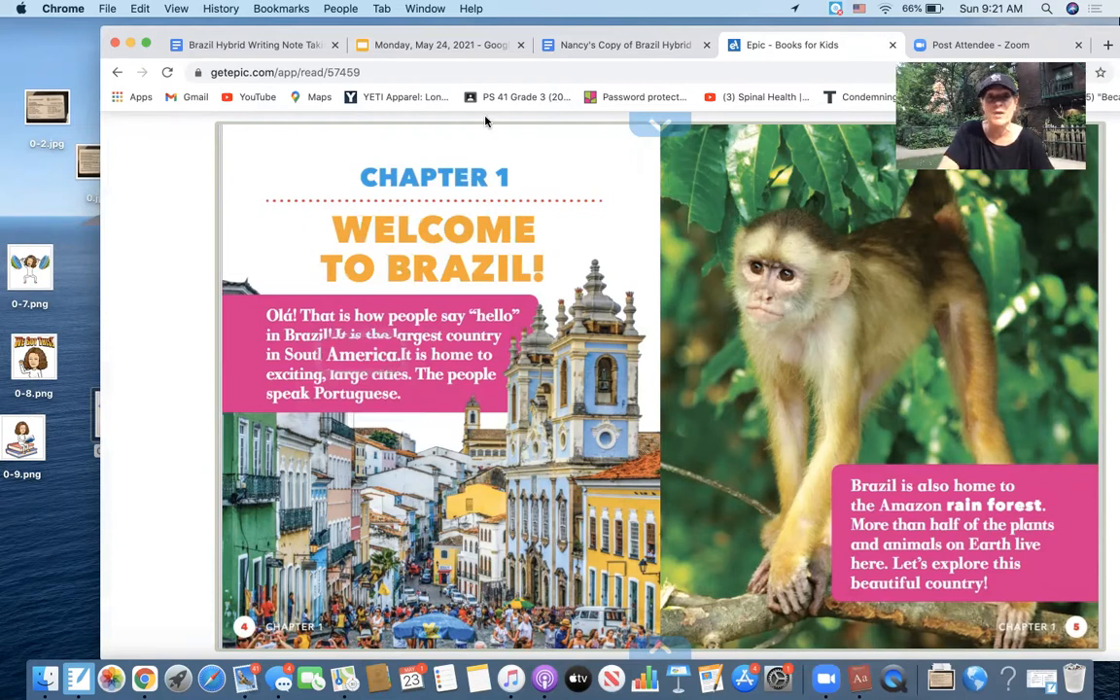
# Return to the organizer and reach the empty Language / Greetings / Important Phrases box
pyautogui.click(621, 44)
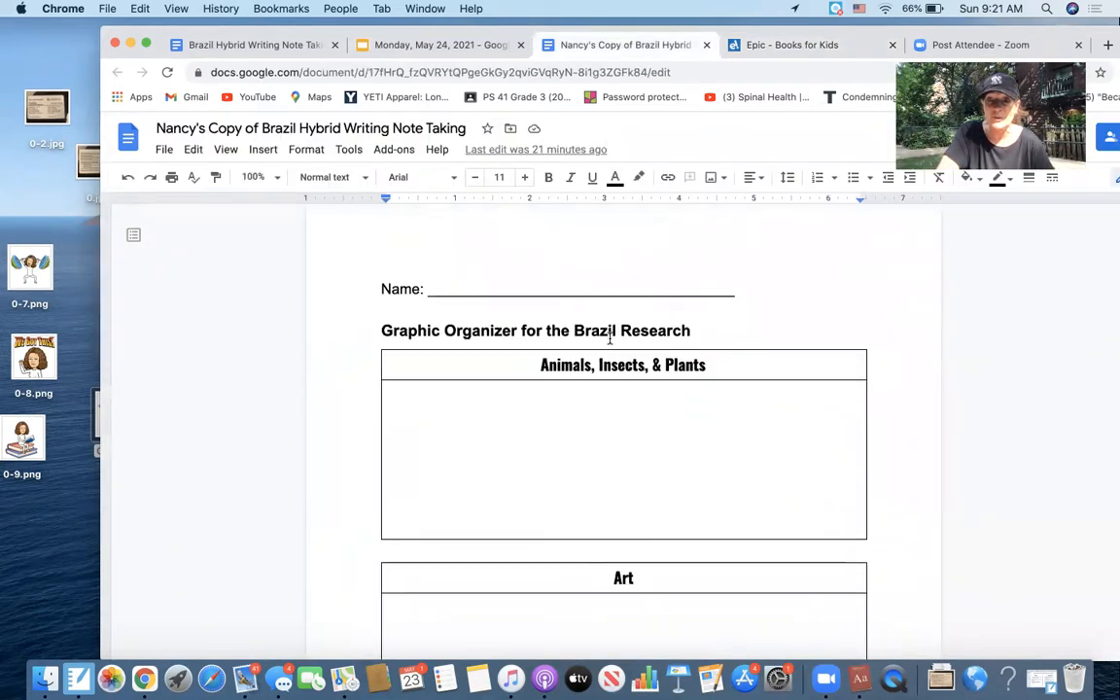
pyautogui.scroll(-3)
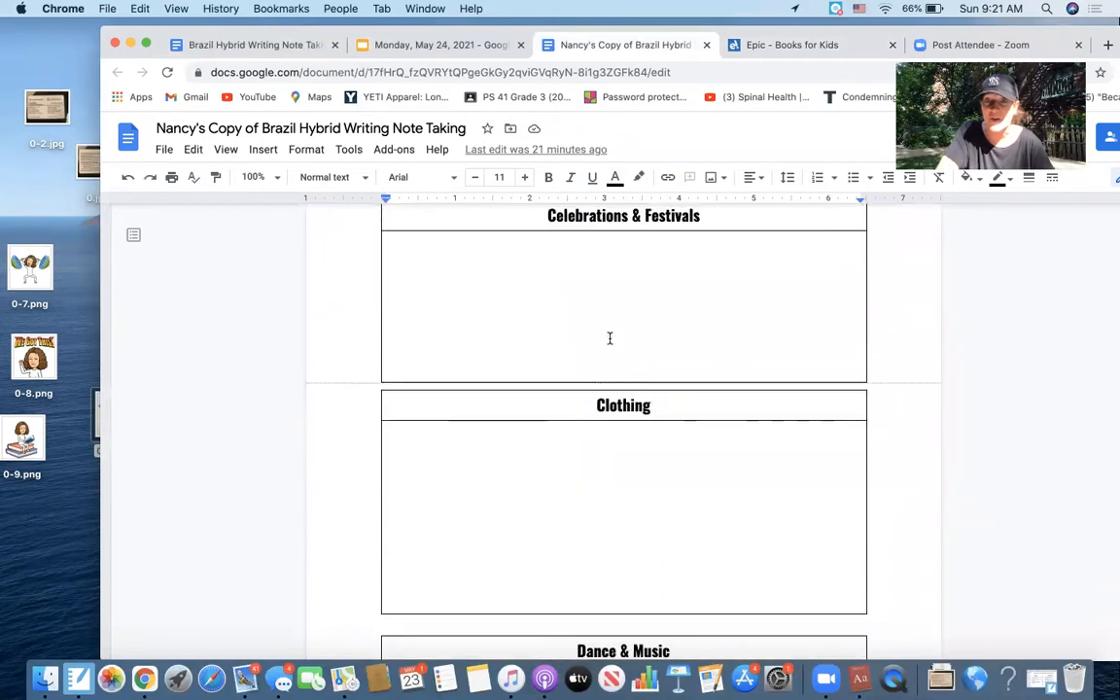
pyautogui.scroll(-3)
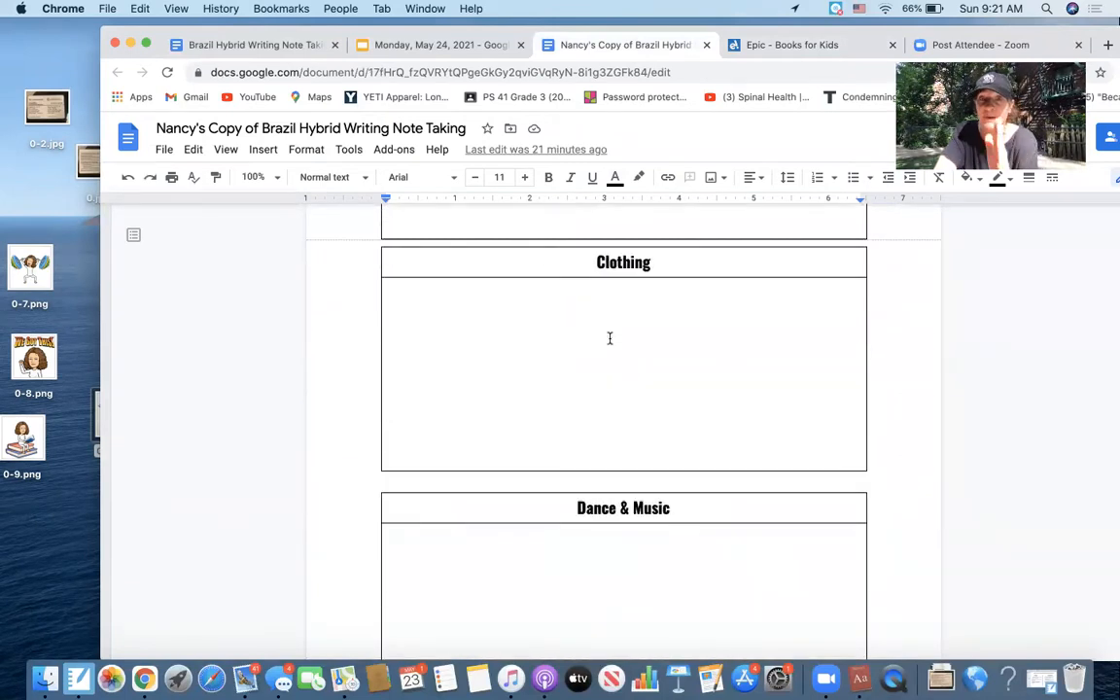
pyautogui.scroll(-3)
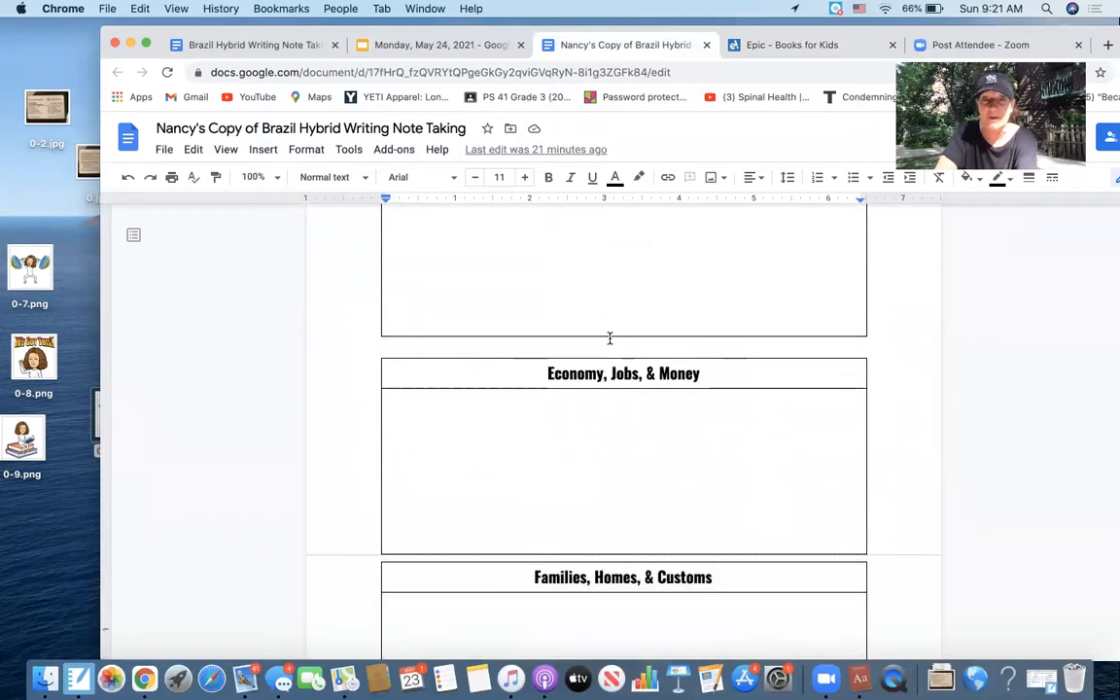
pyautogui.scroll(-3)
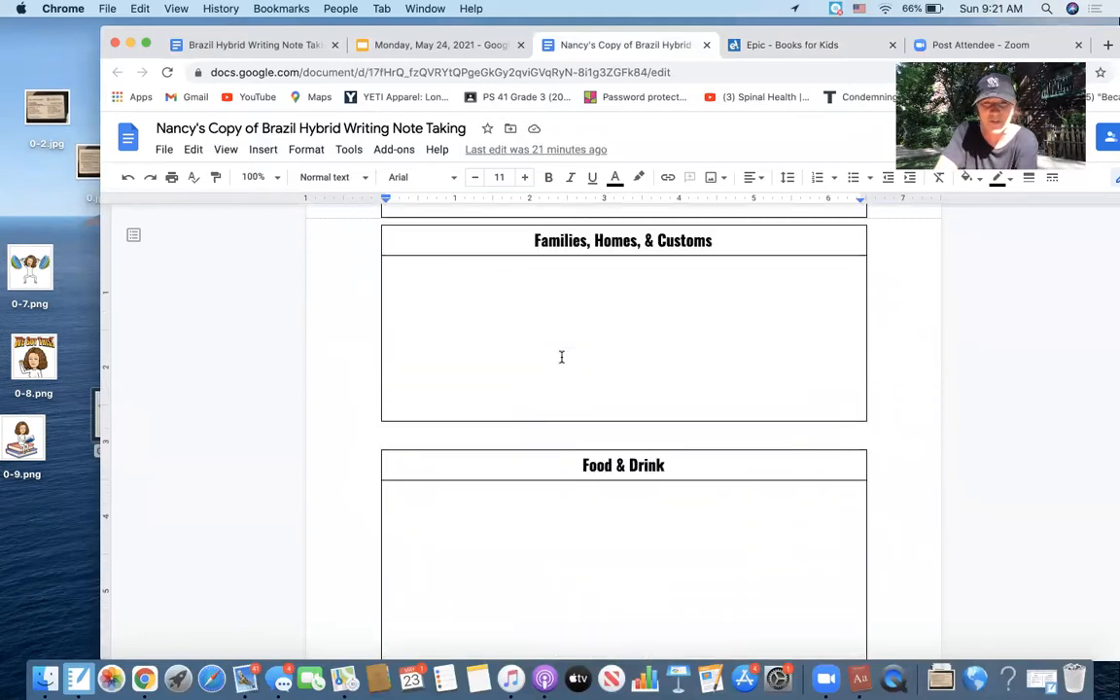
pyautogui.scroll(-3)
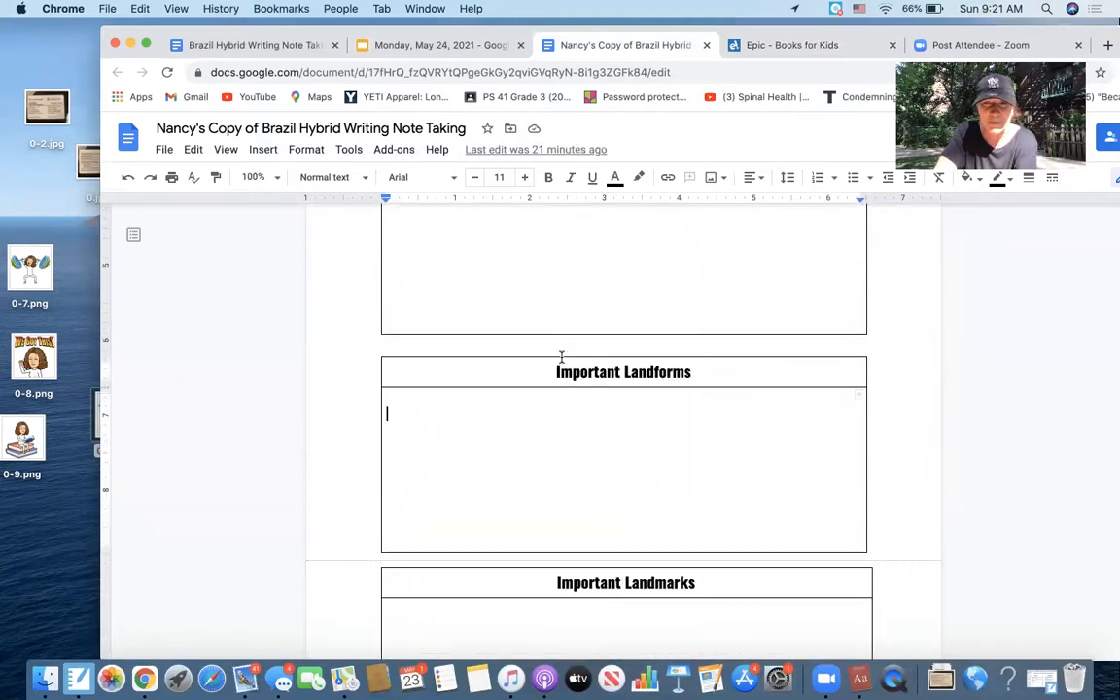
pyautogui.scroll(-3)
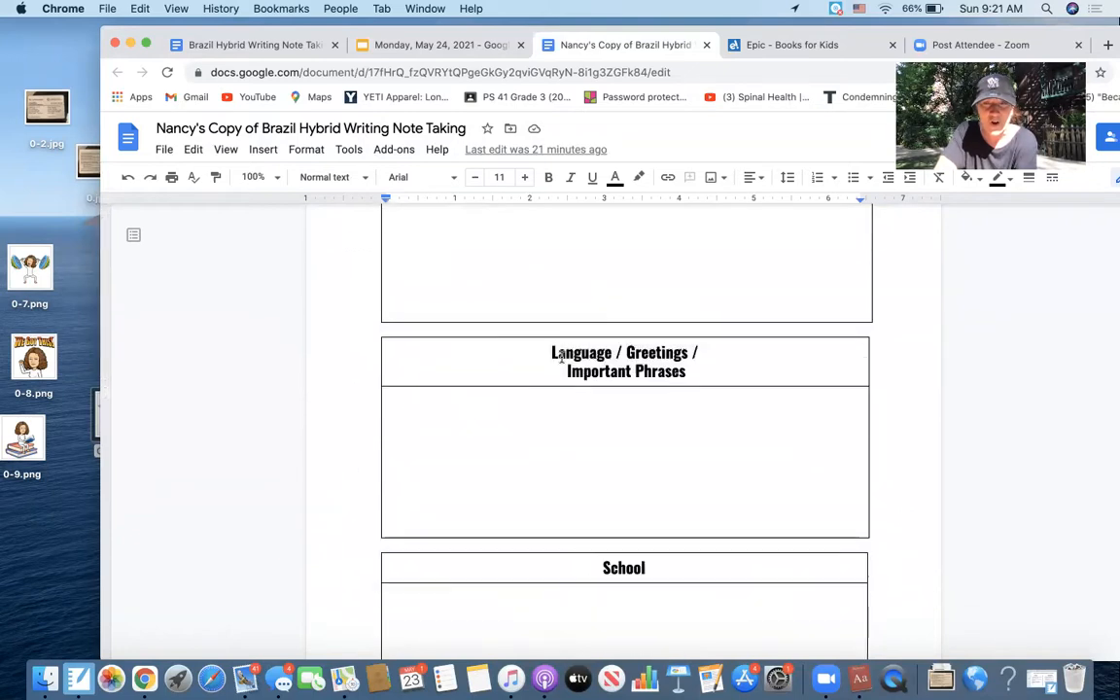
pyautogui.scroll(-3)
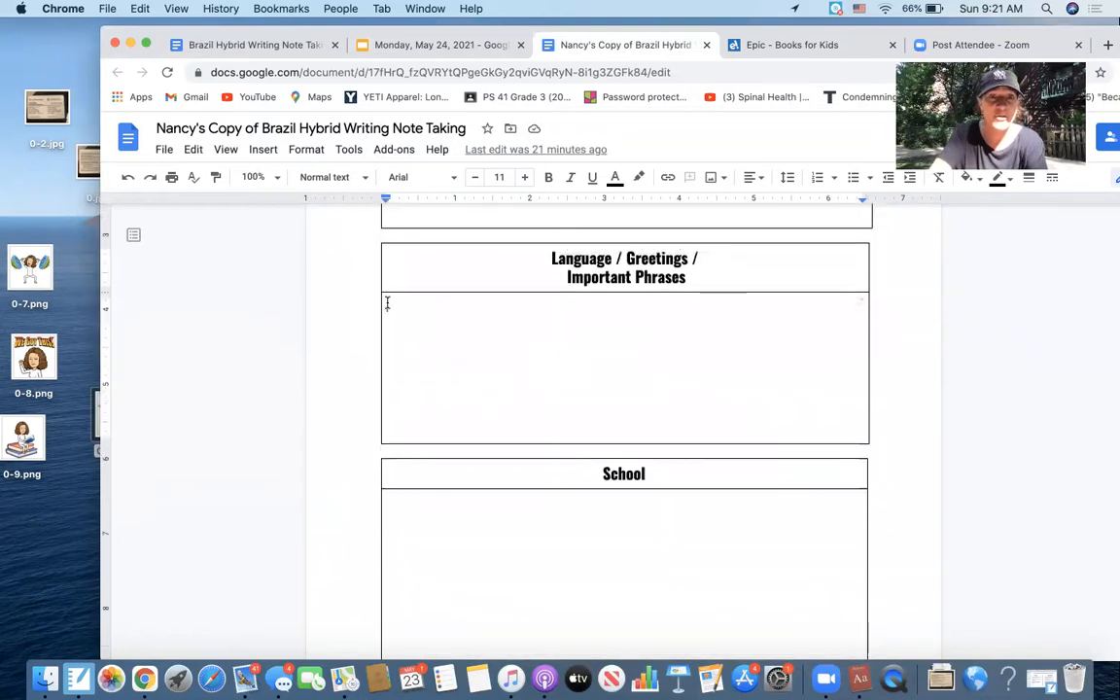
# Note 'Ola' and 'People speak portuguese in Brazil' in the language box
pyautogui.write('Ola')
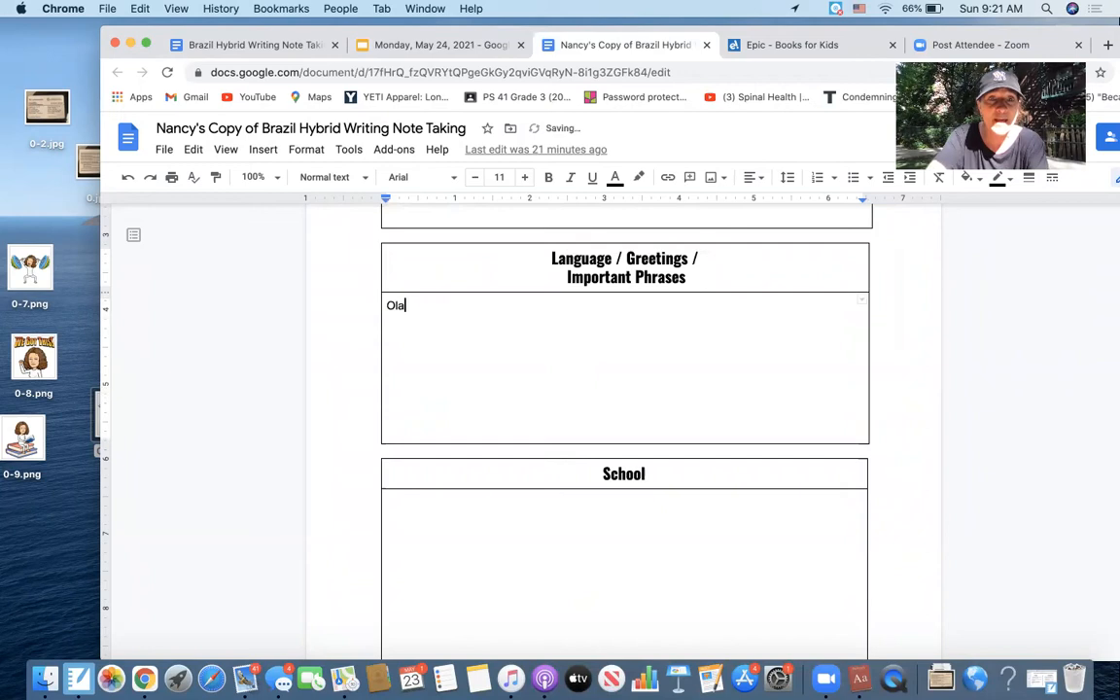
pyautogui.write('" "')
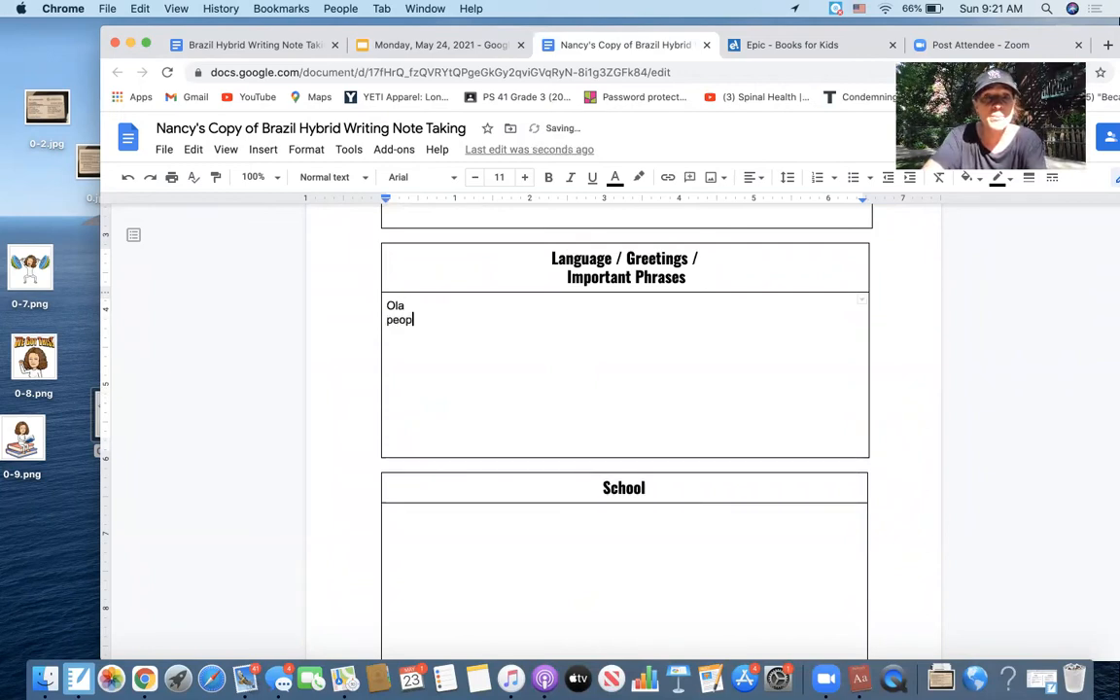
pyautogui.write('People speak p')
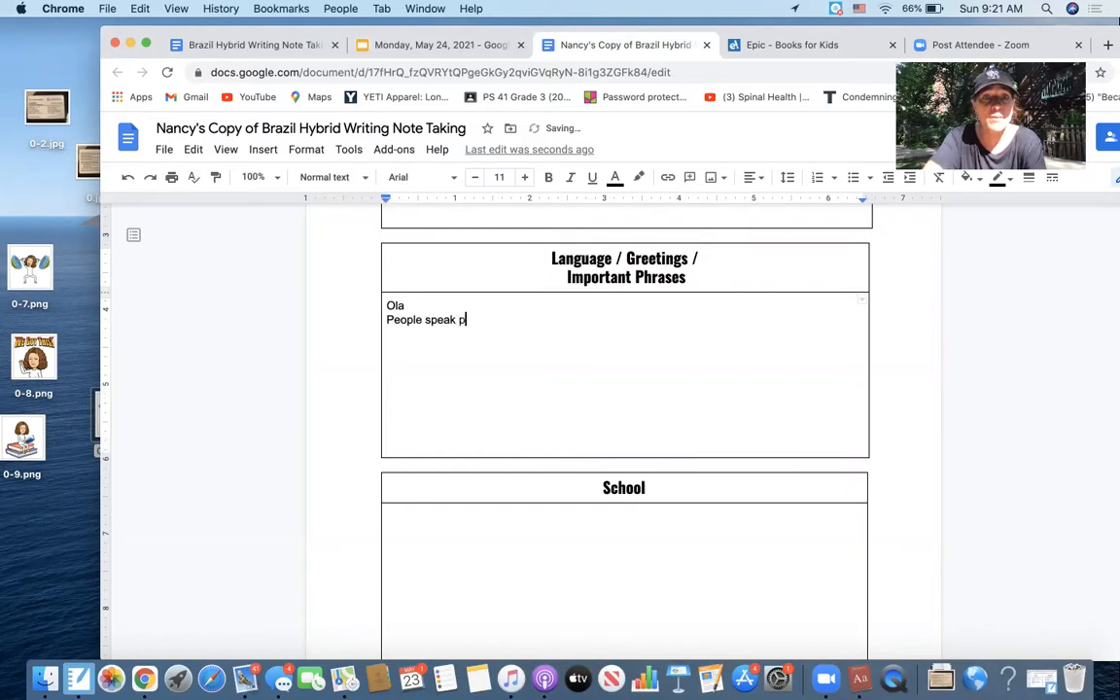
pyautogui.write('ortugue')
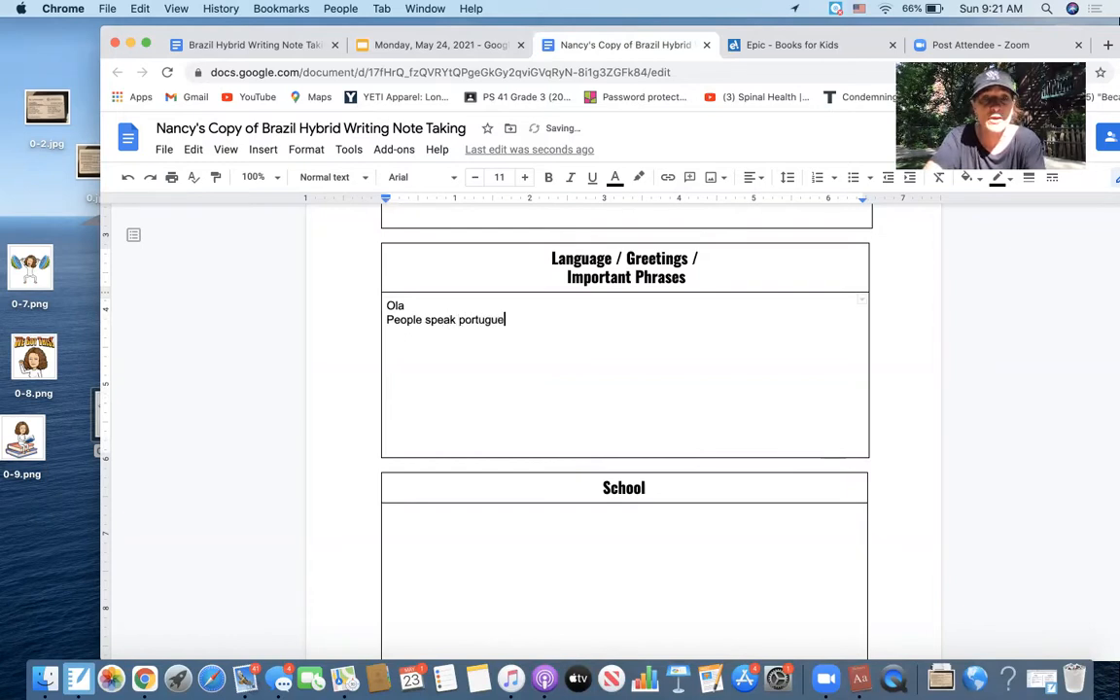
pyautogui.write('in Brazil')
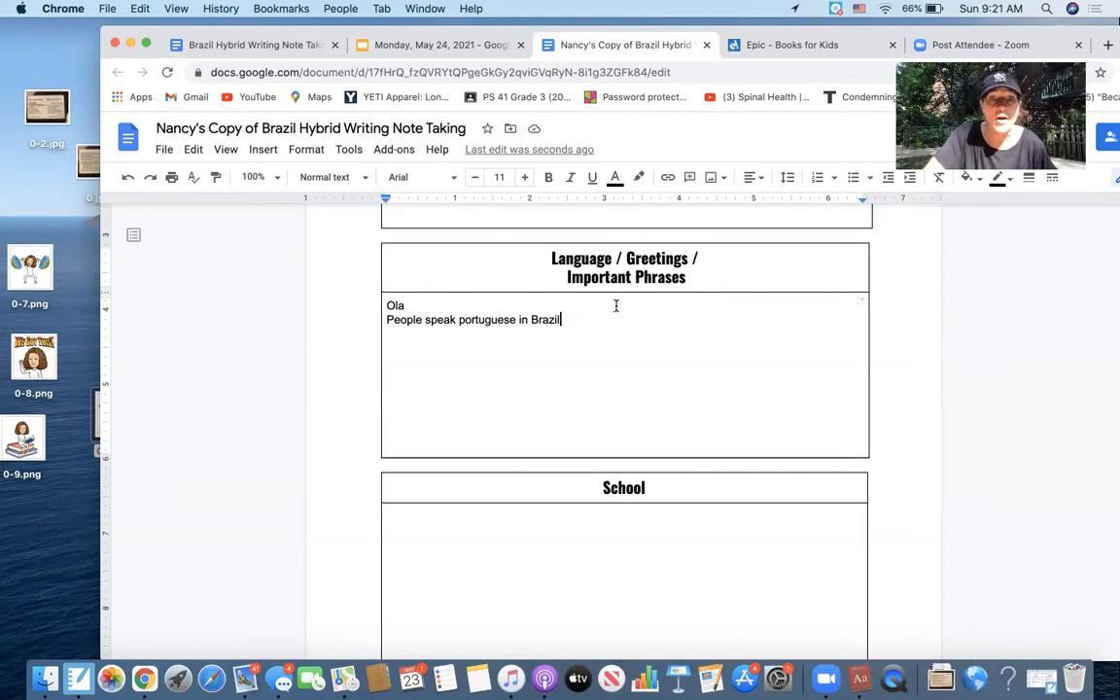
pyautogui.scroll(-3)
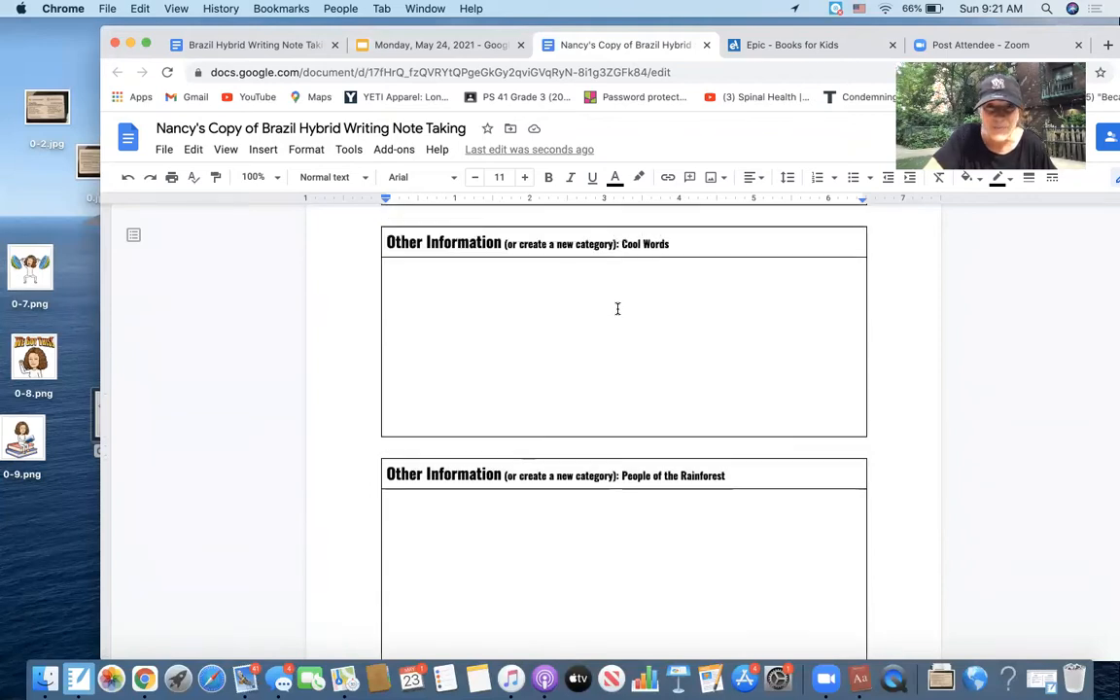
pyautogui.moveTo(533, 416)
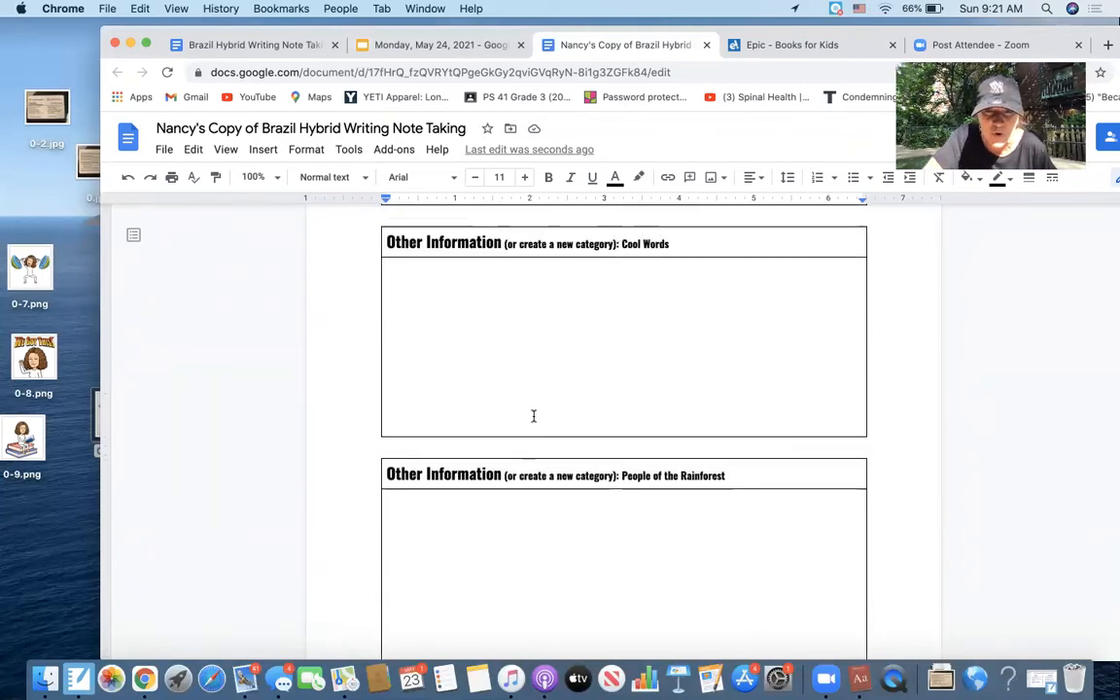
pyautogui.scroll(-3)
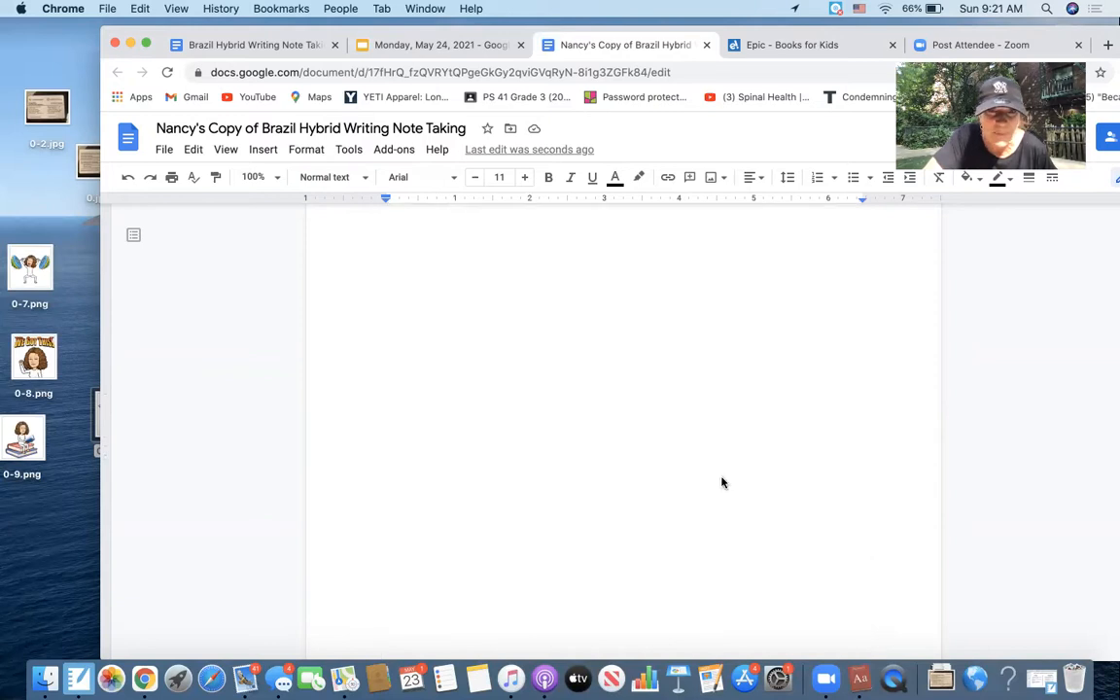
pyautogui.scroll(-3)
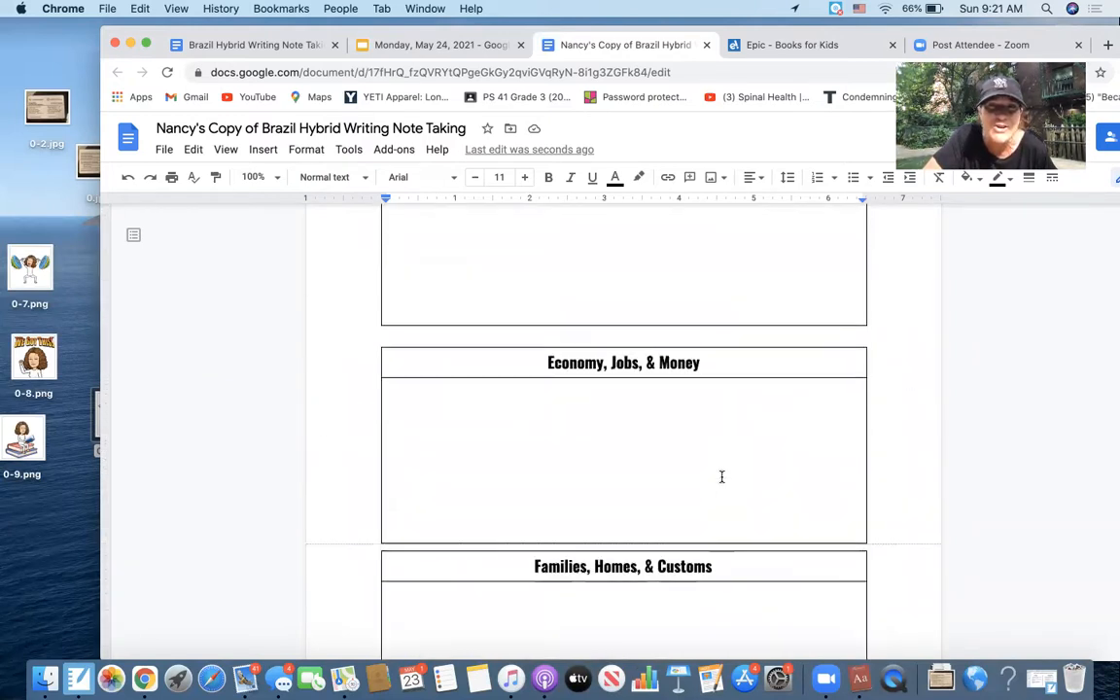
pyautogui.scroll(3)
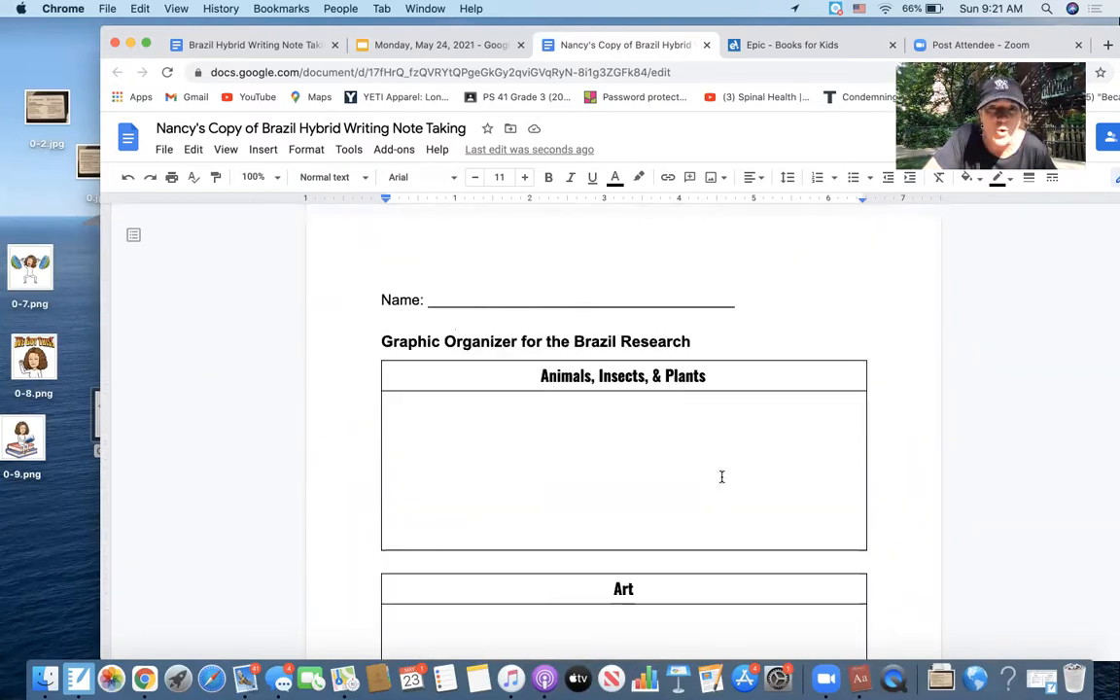
pyautogui.scroll(-3)
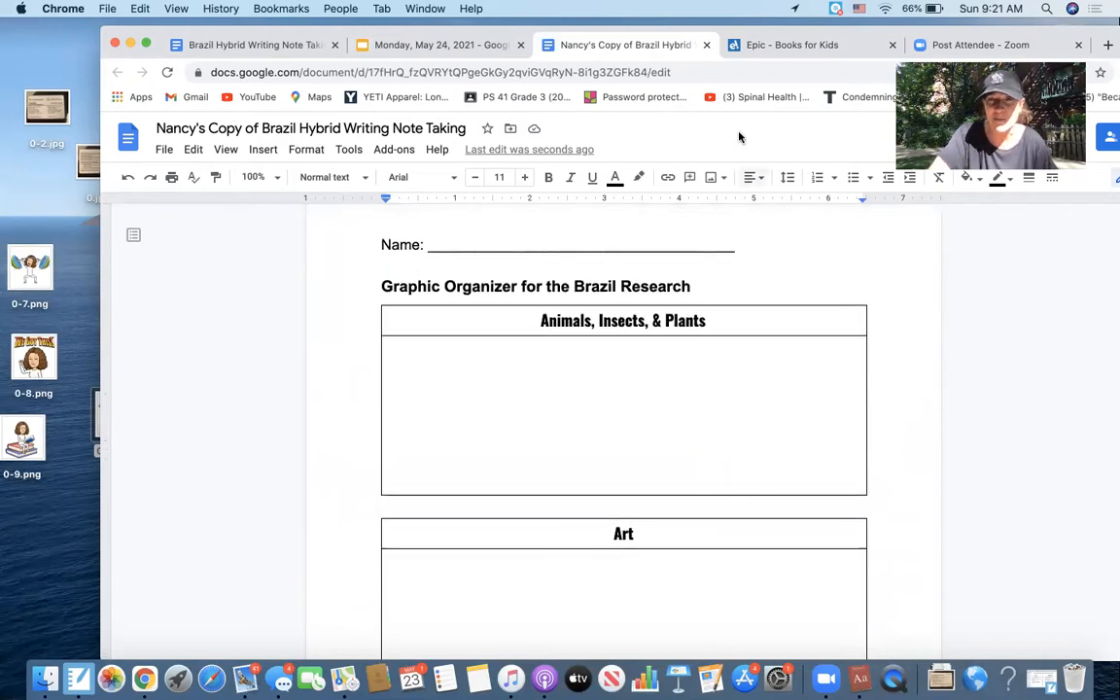
pyautogui.click(784, 45)
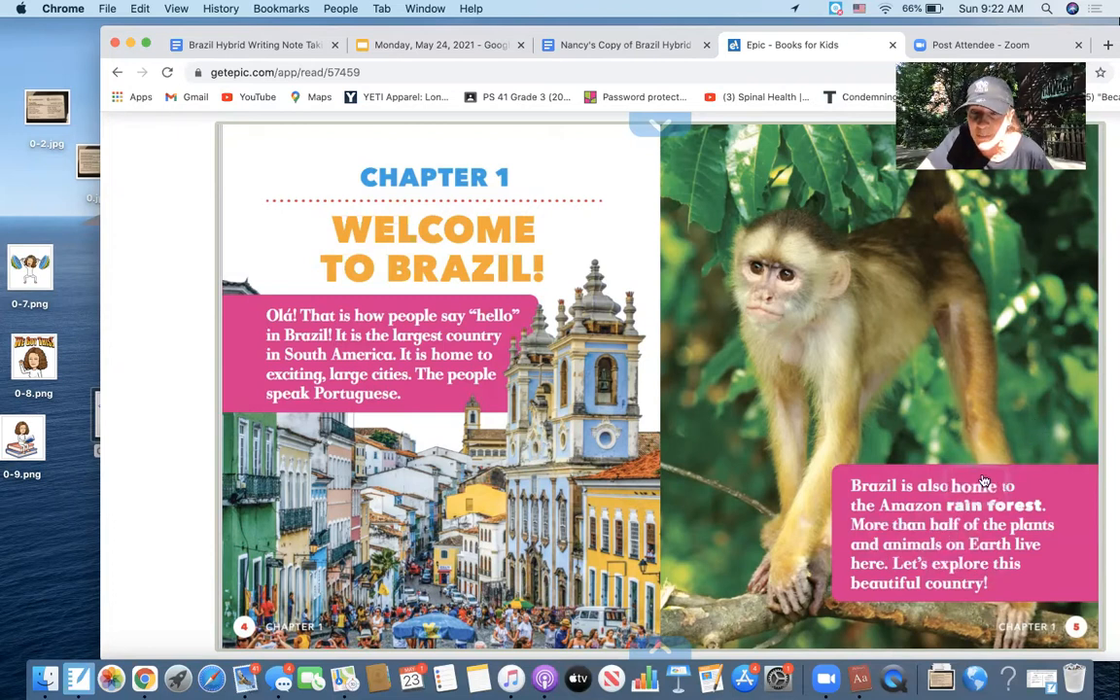
pyautogui.moveTo(677, 60)
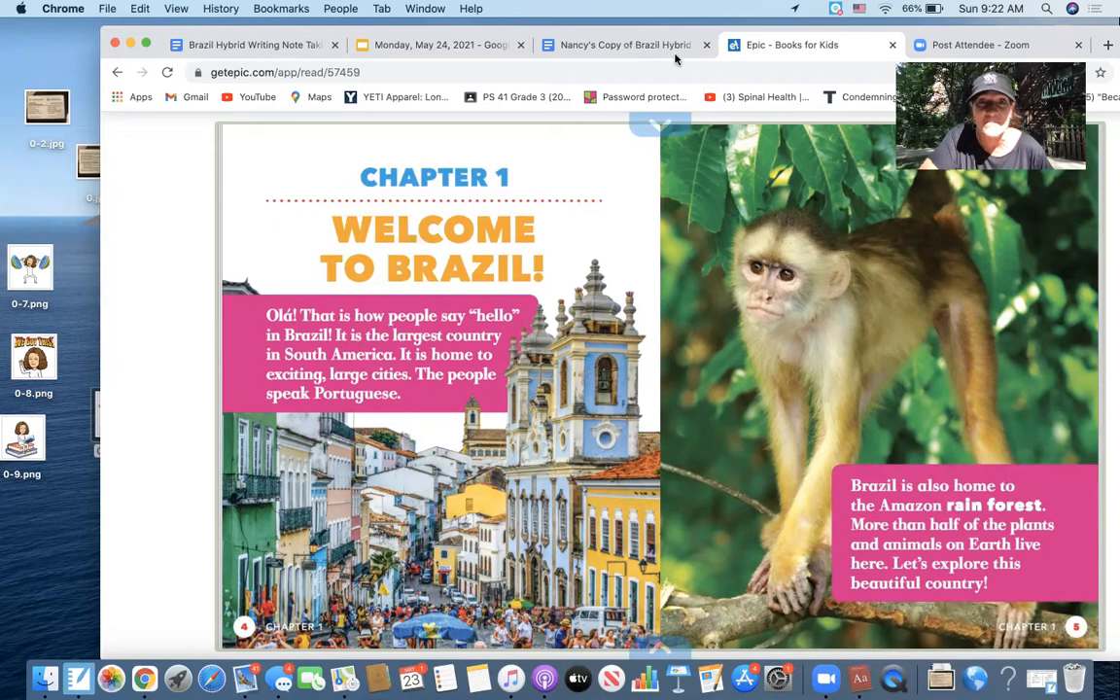
# Return to the Brazil note-taking document at its Animals, Insects, & Plants box
pyautogui.click(626, 45)
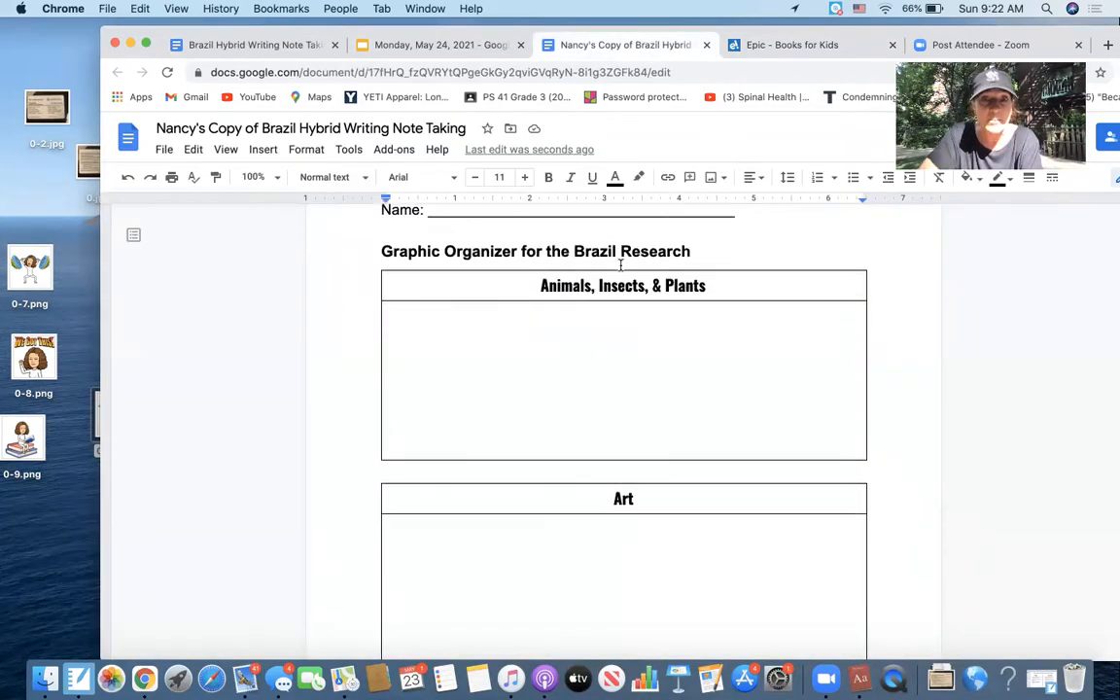
# Note 'Amazon Rainforest: Largest rainforest in the world' under Important Landforms, then reopen the Epic book
pyautogui.scroll(-3)
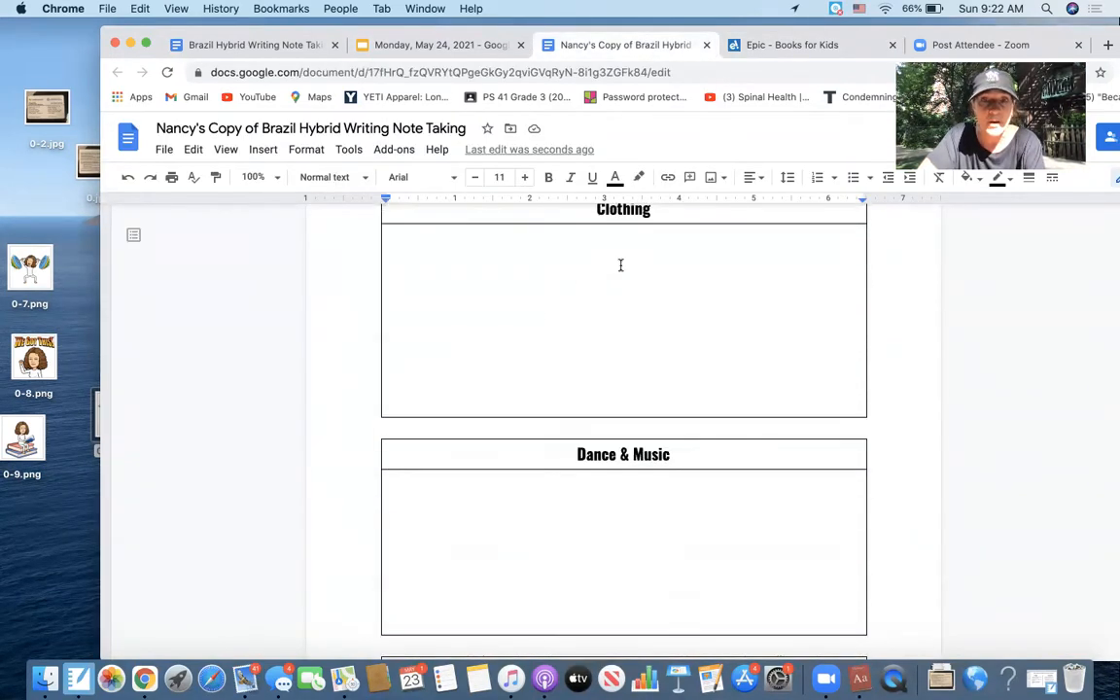
pyautogui.scroll(-3)
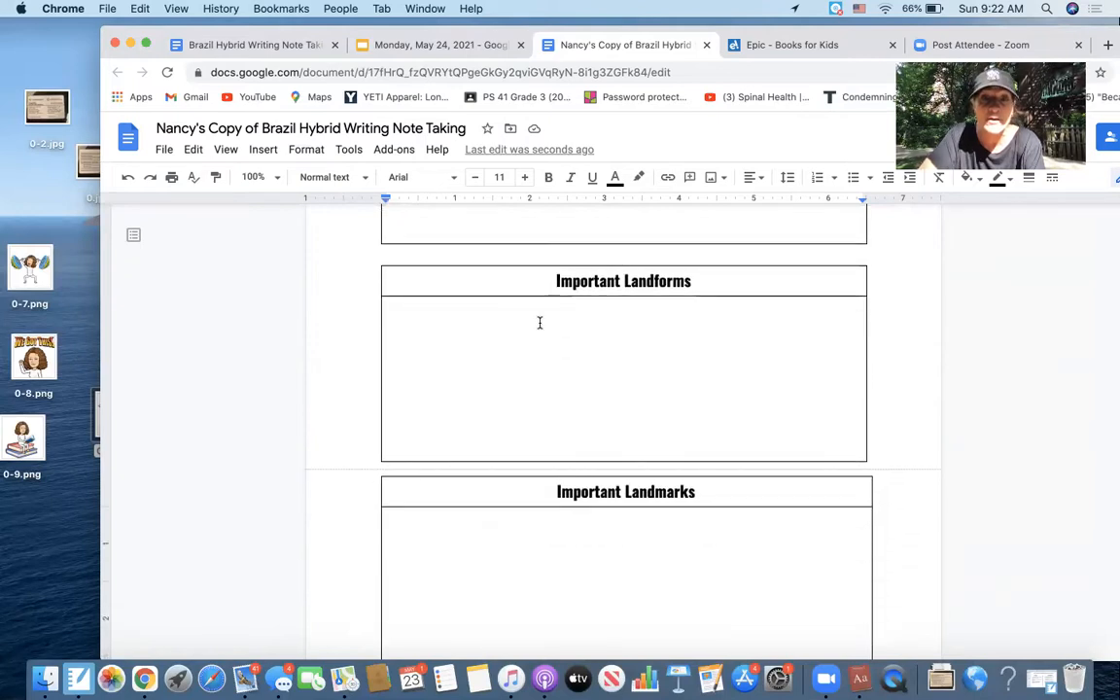
pyautogui.write('Amazi')
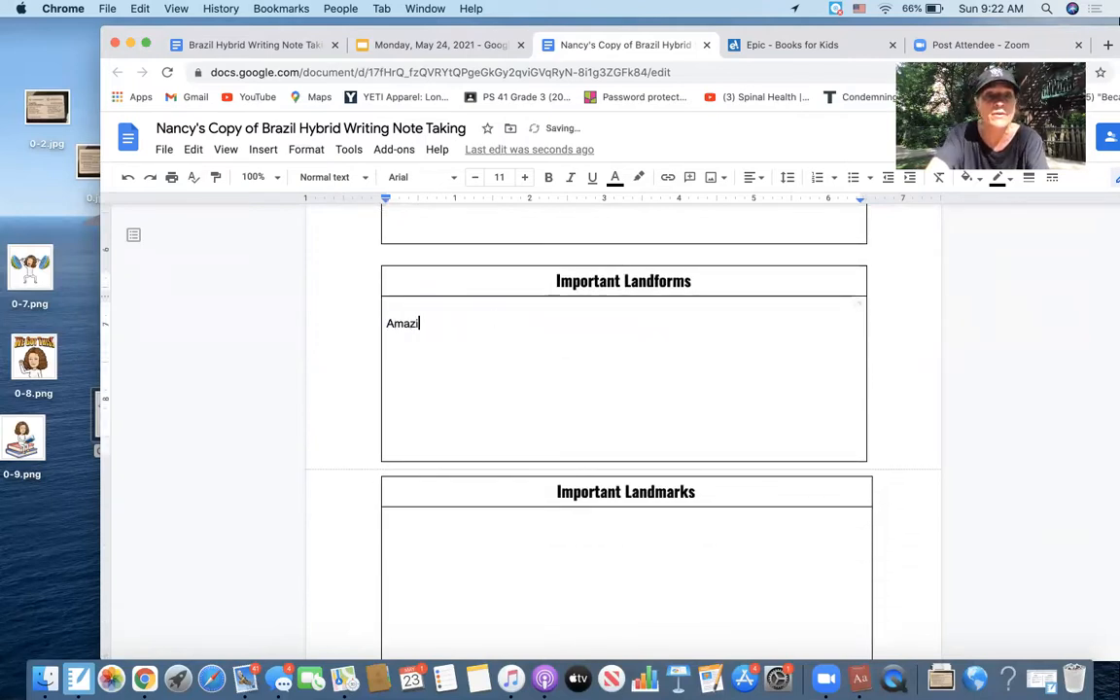
pyautogui.write('on Rainforest')
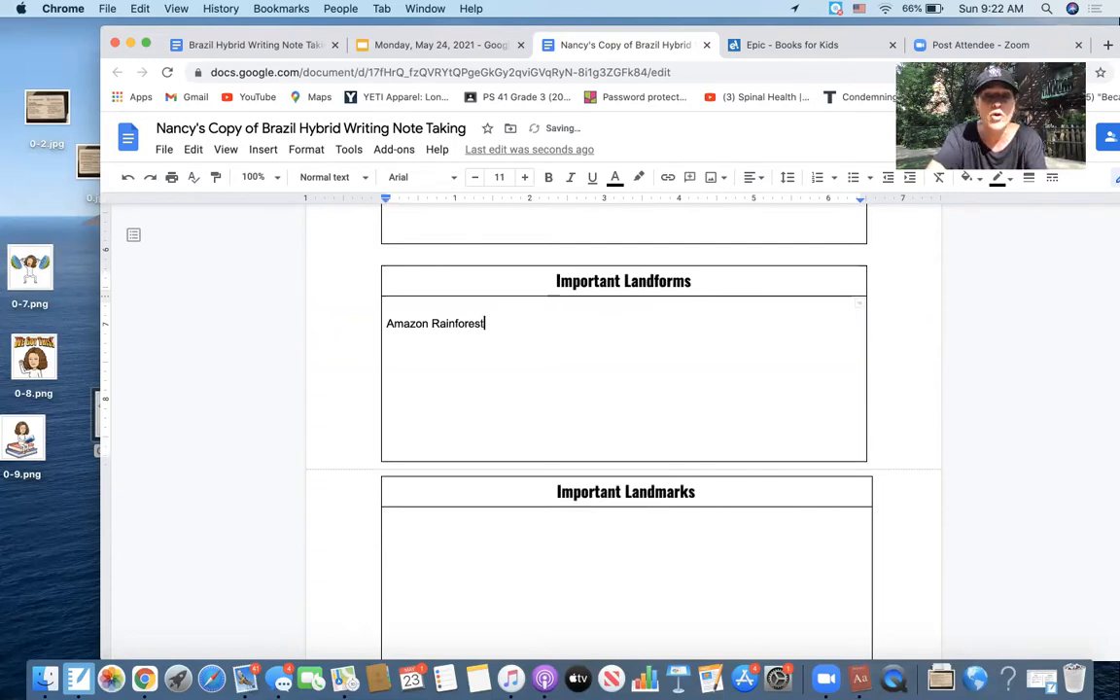
pyautogui.write(': Largest rainforest in the wo')
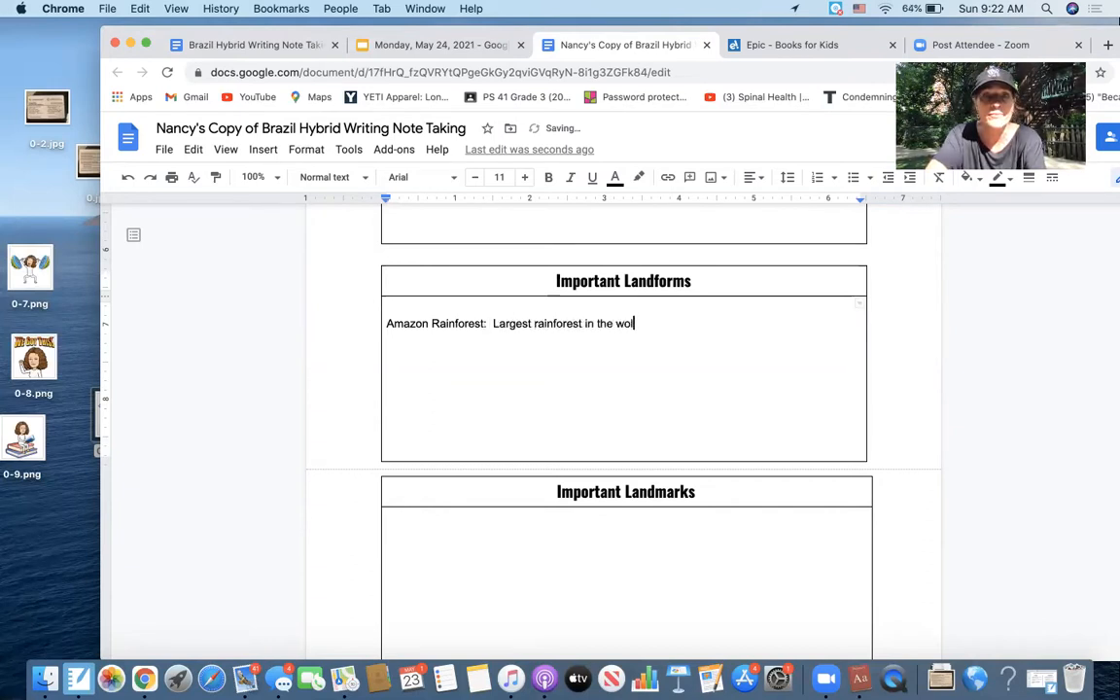
pyautogui.write('rld:')
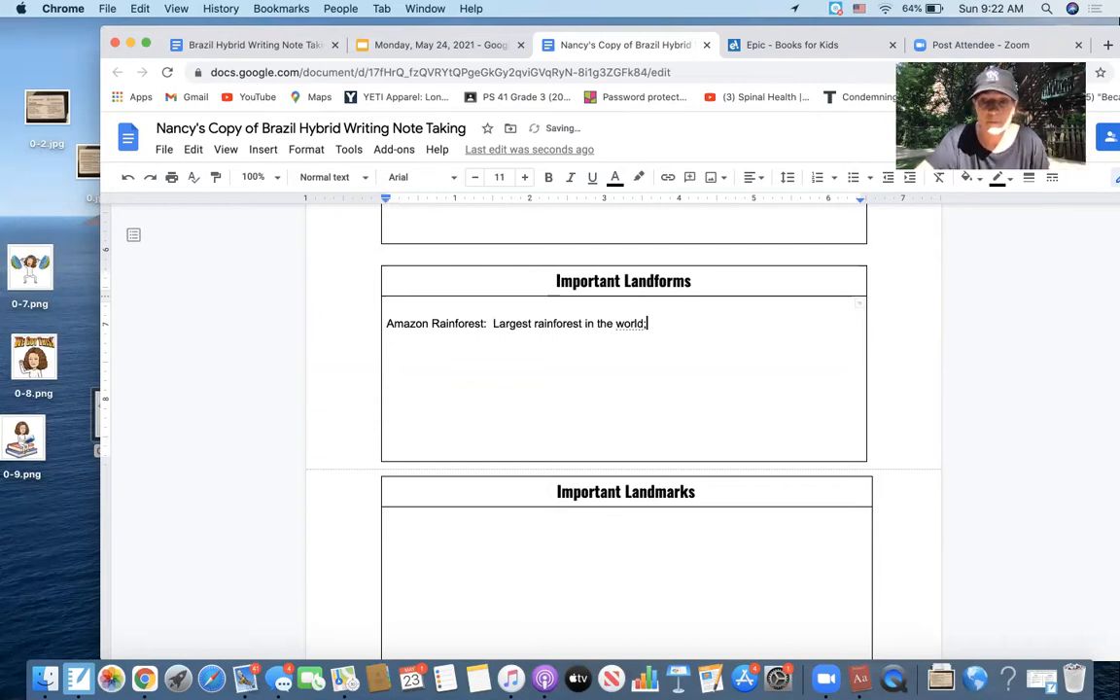
pyautogui.press('Backspace')
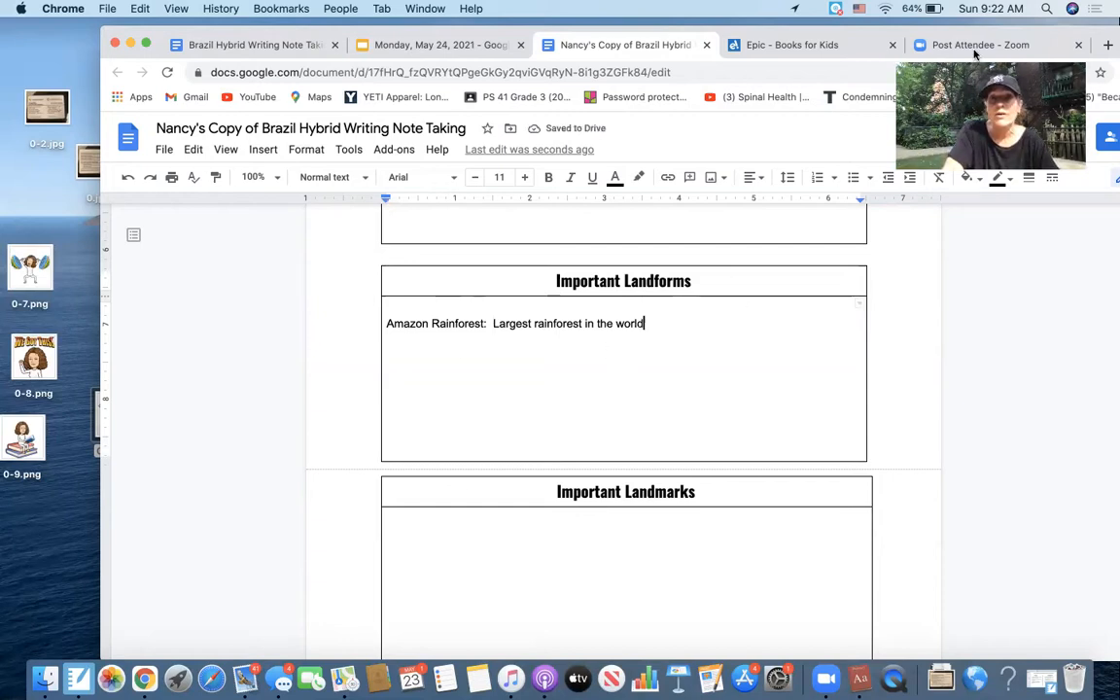
pyautogui.moveTo(800, 58)
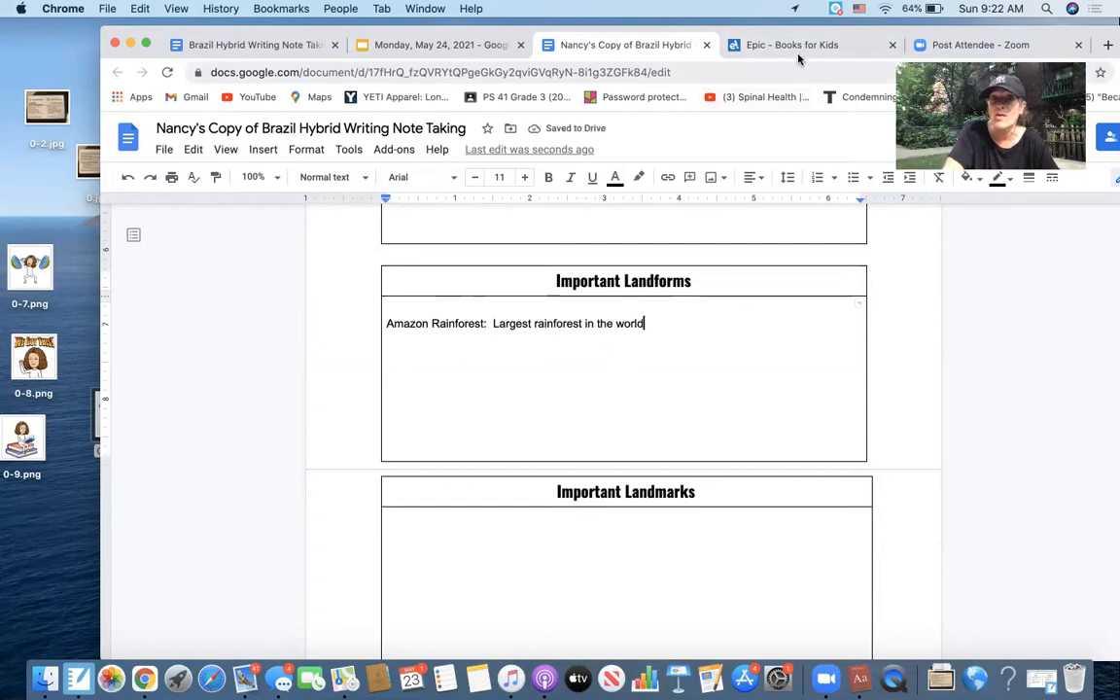
pyautogui.click(786, 45)
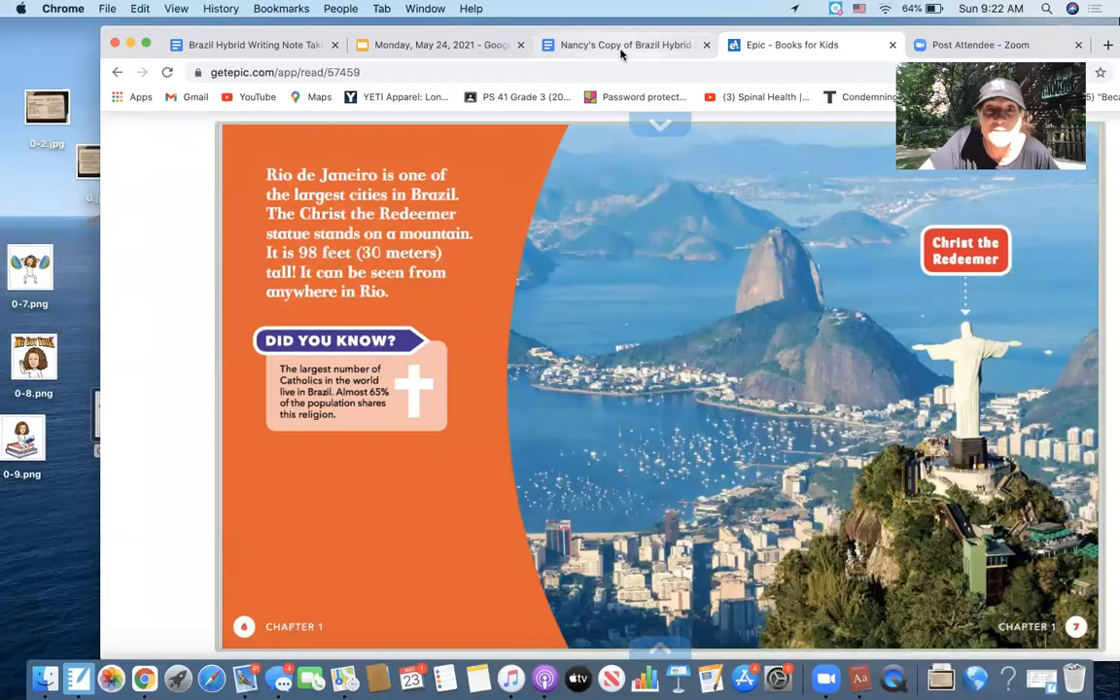
# After reading the Rio de Janeiro page, go back to the note-taking document
pyautogui.click(621, 44)
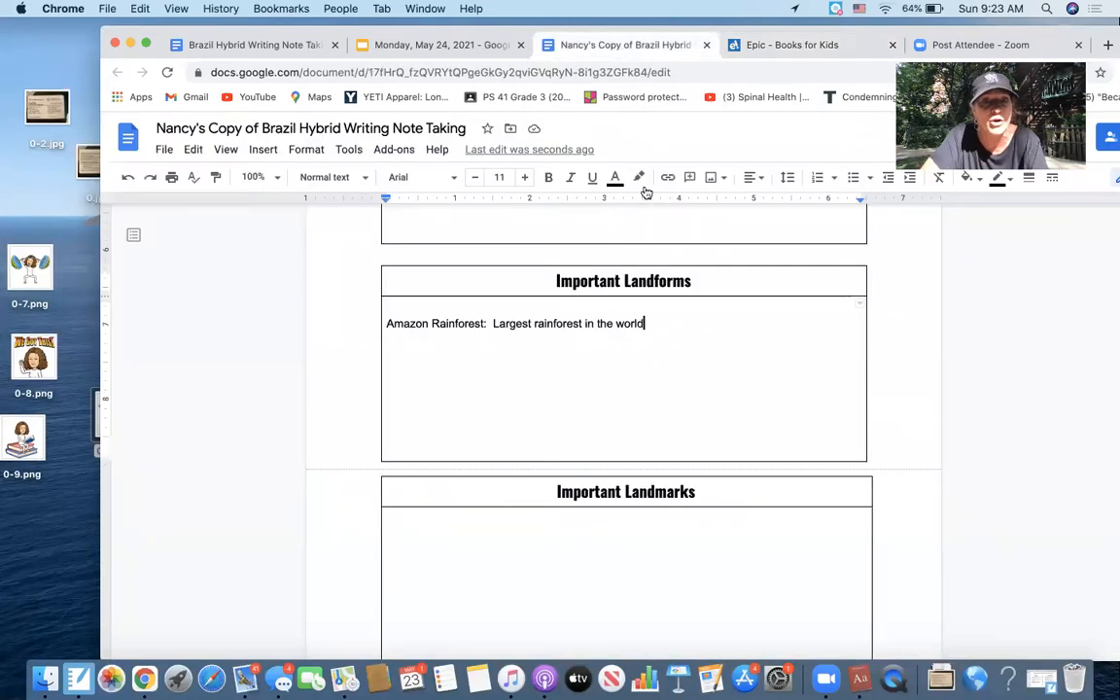
# Note 'Christ the Redeemer Statue 98 feet tall' under Important Landmarks, then recheck the book page
pyautogui.write('R')
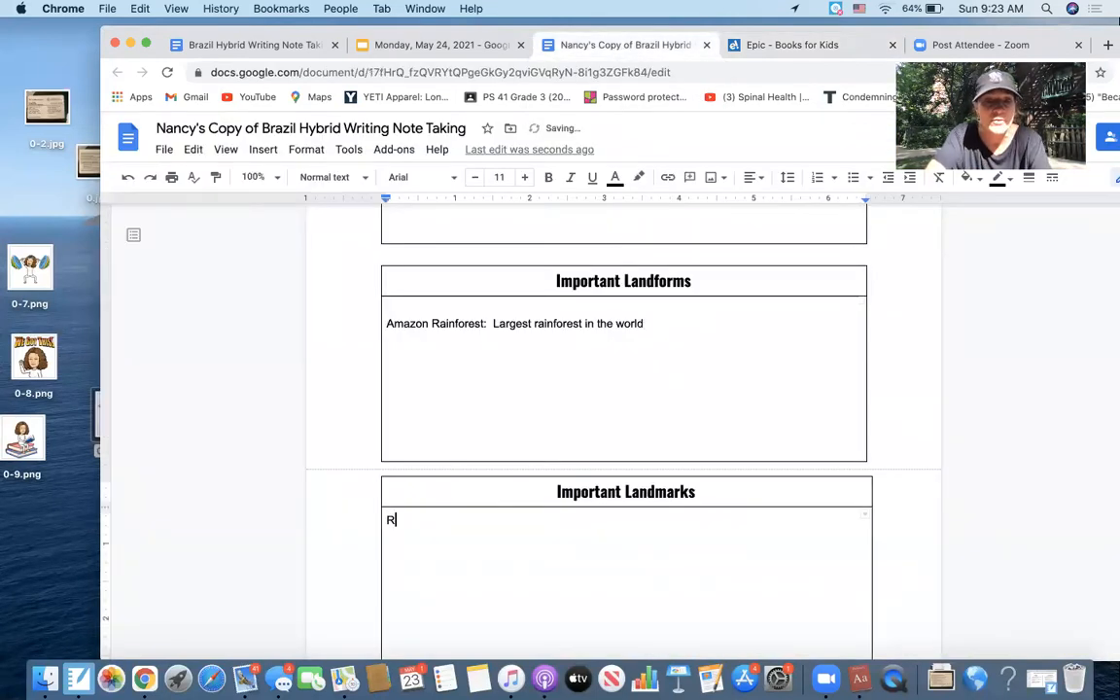
pyautogui.write('Christ the')
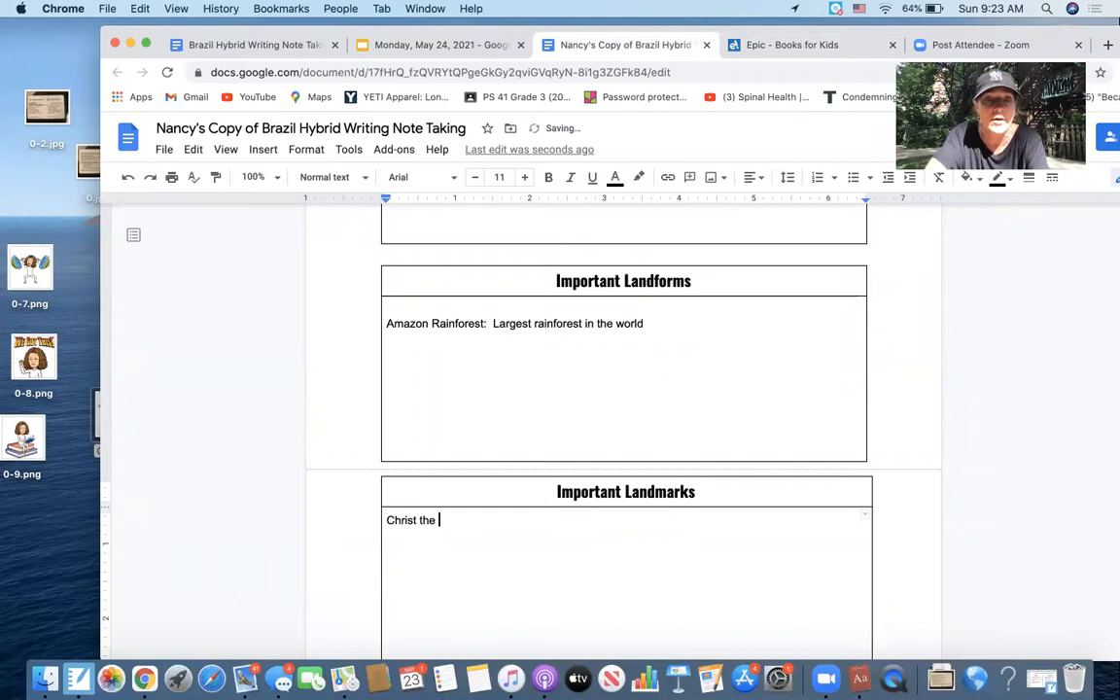
pyautogui.write('Redeemer')
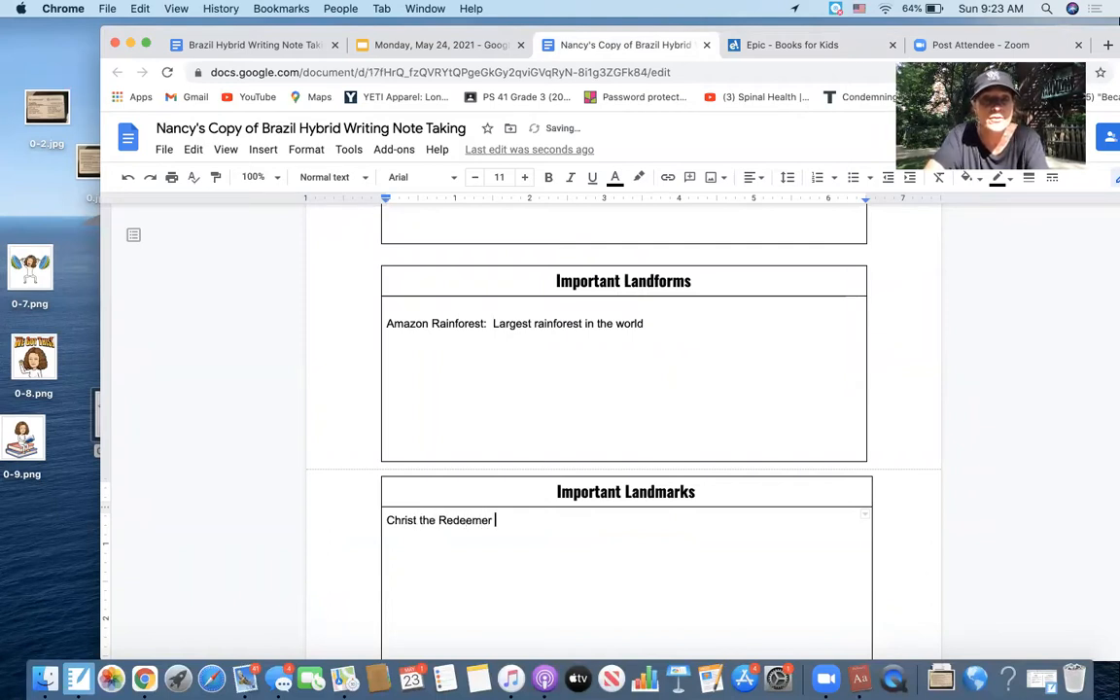
pyautogui.write('Statue')
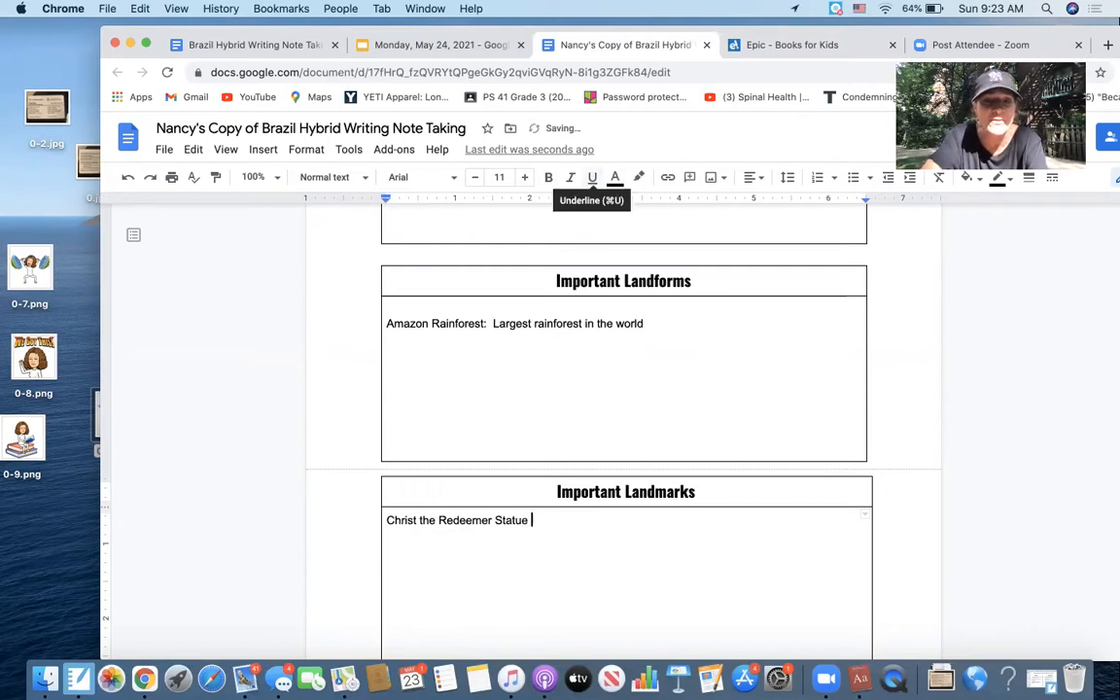
pyautogui.write('98 feet')
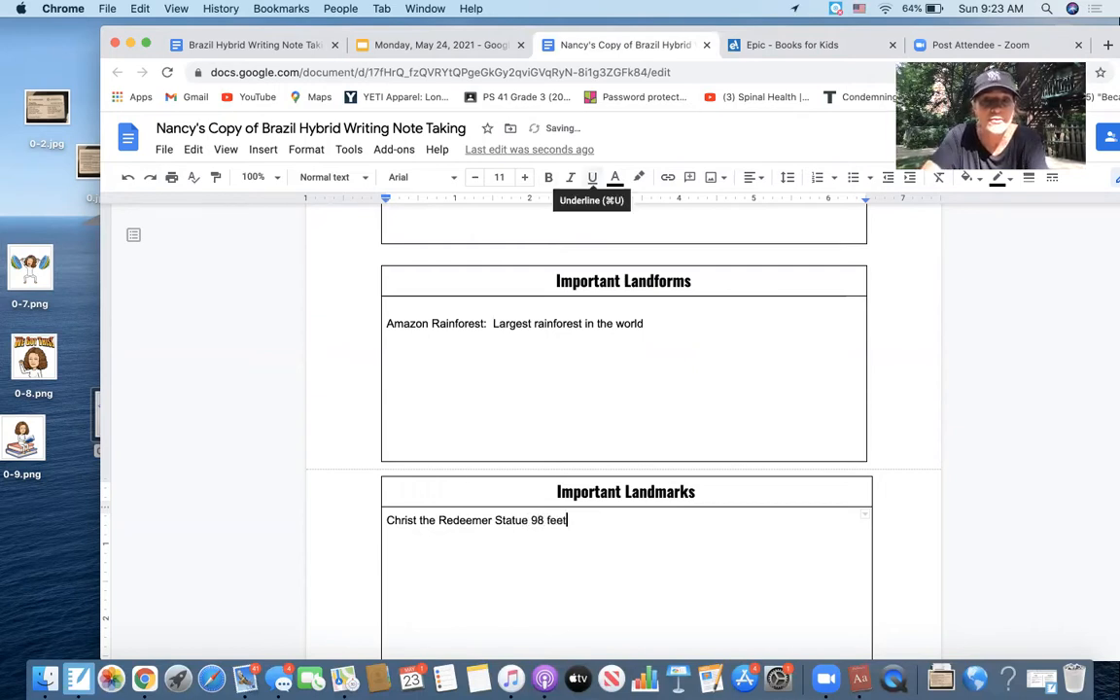
pyautogui.write('tall')
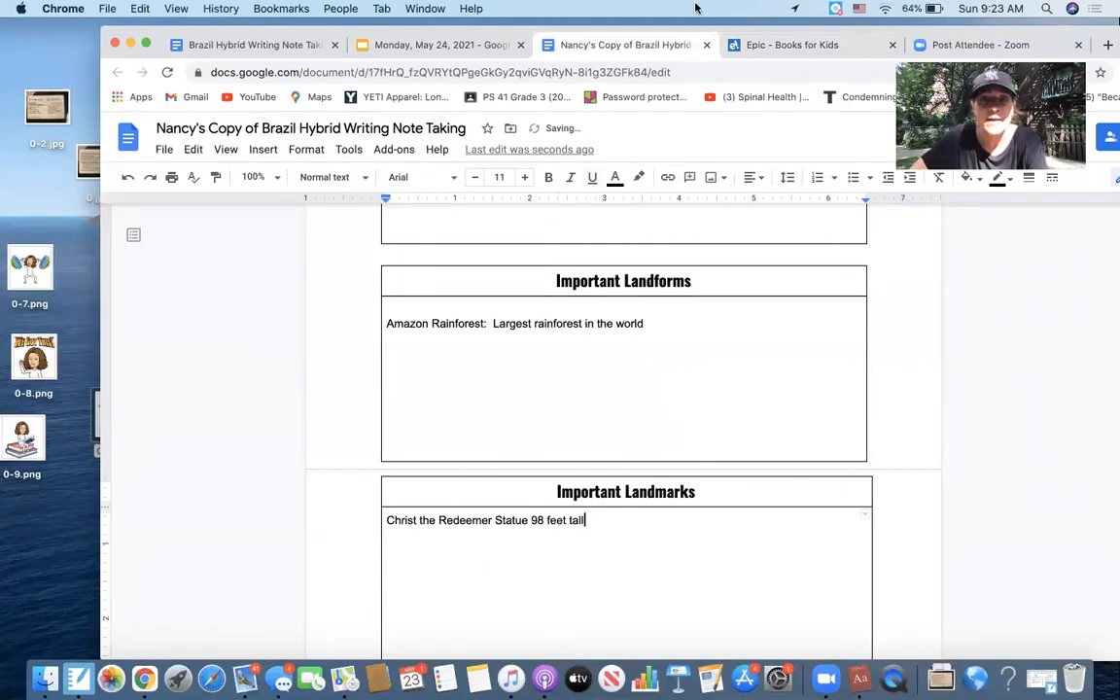
pyautogui.click(786, 45)
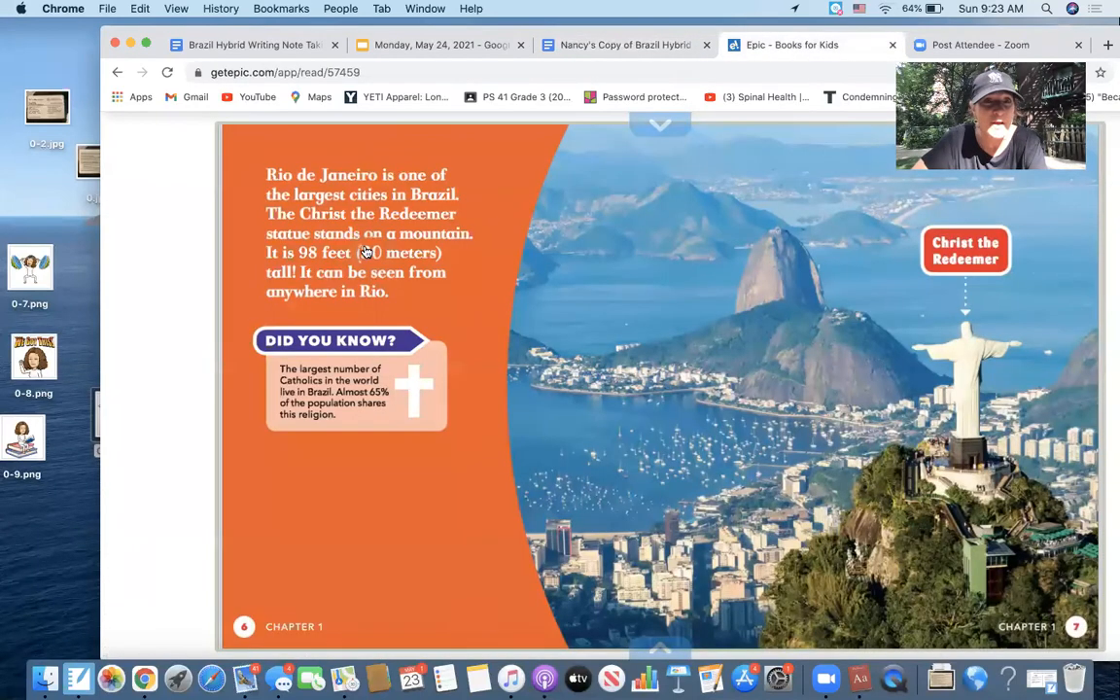
# Append "in Rio de Janeiro" to the Christ the Redeemer note under Important Landmarks
pyautogui.click(614, 45)
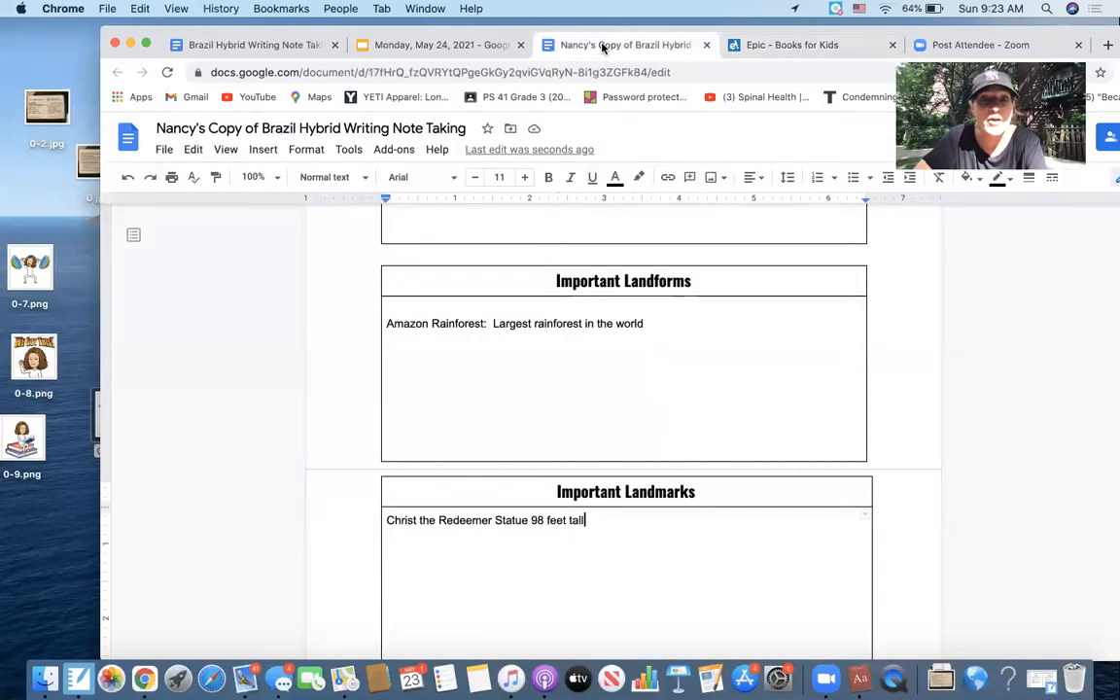
pyautogui.write('in Rio de Jan')
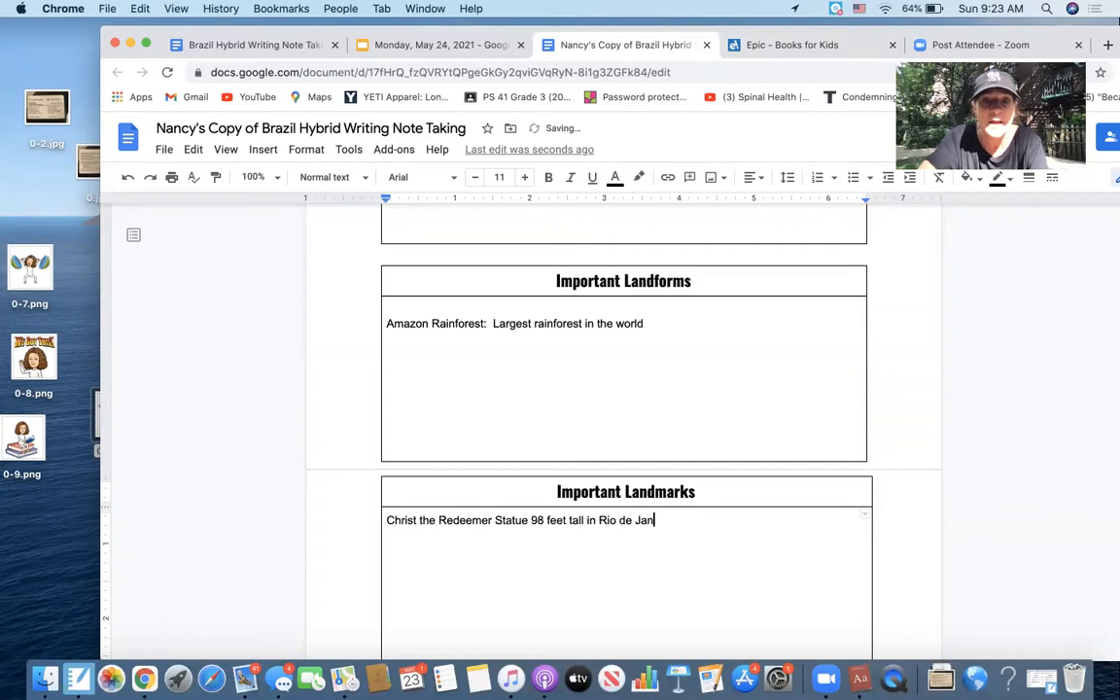
pyautogui.write('eiro')
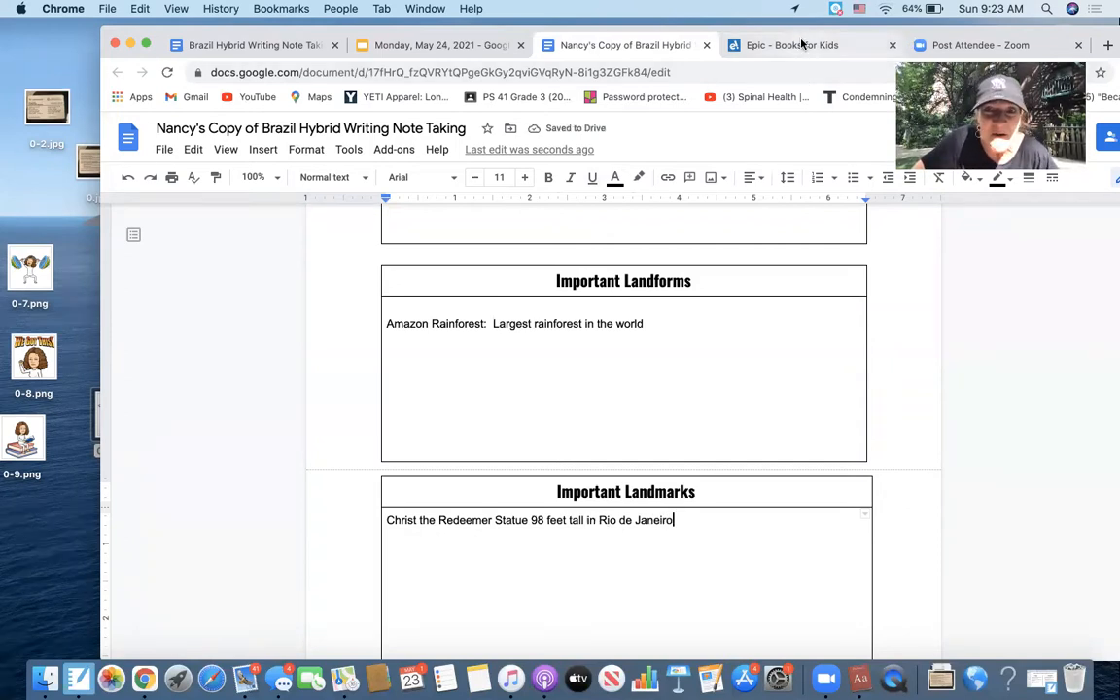
pyautogui.click(786, 45)
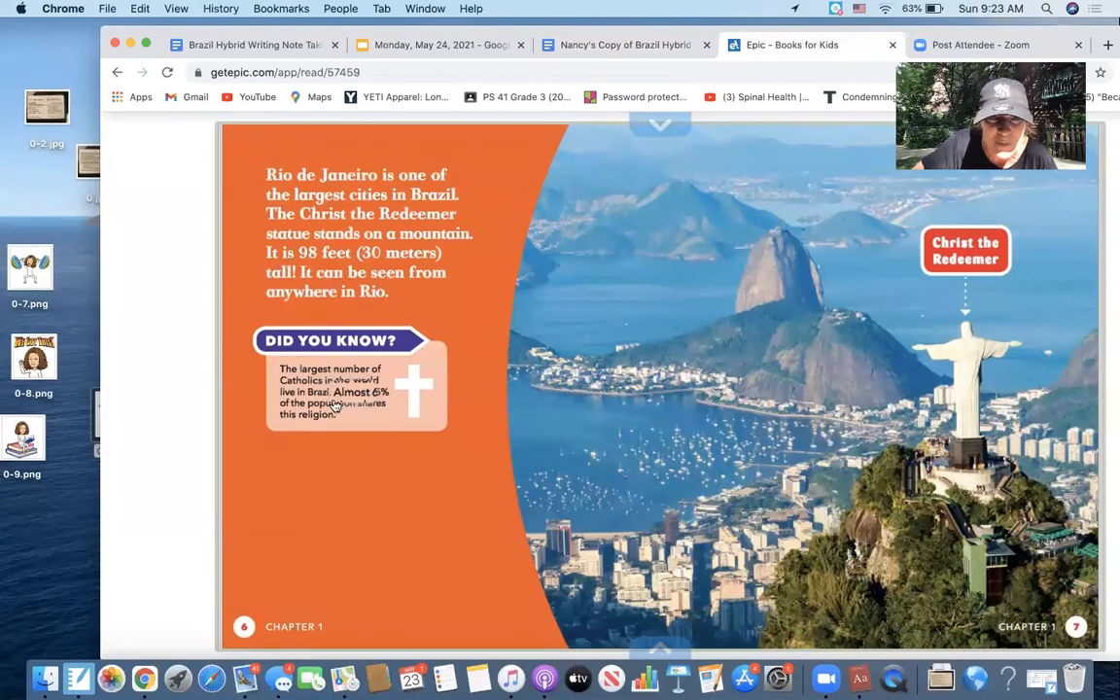
pyautogui.moveTo(374, 416)
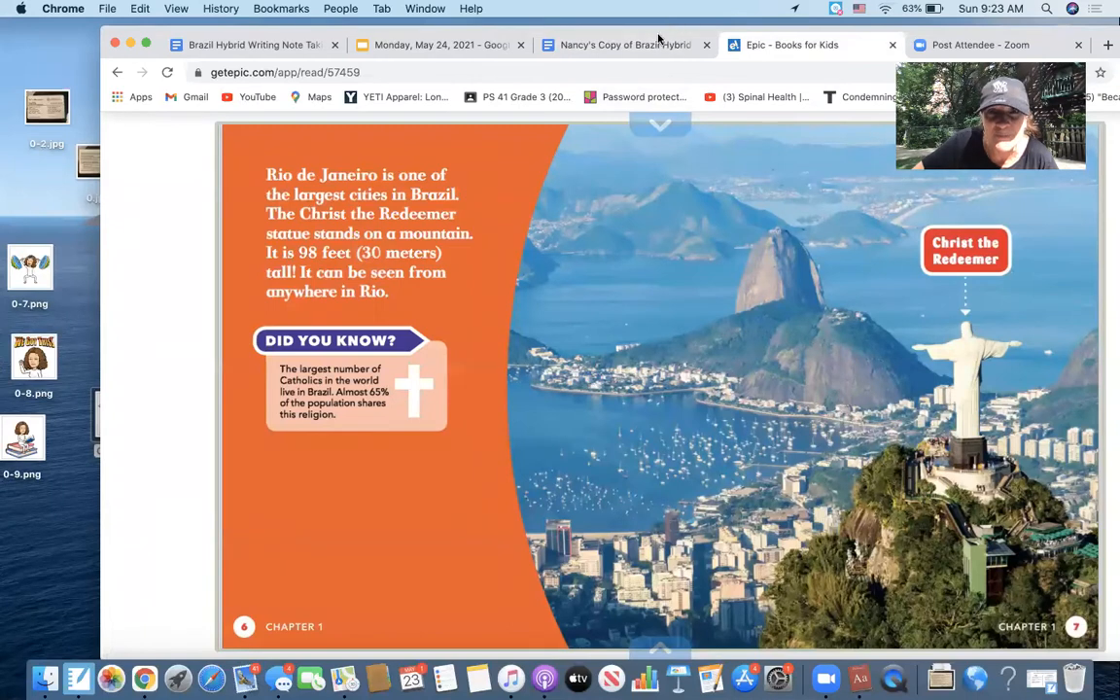
pyautogui.moveTo(632, 39)
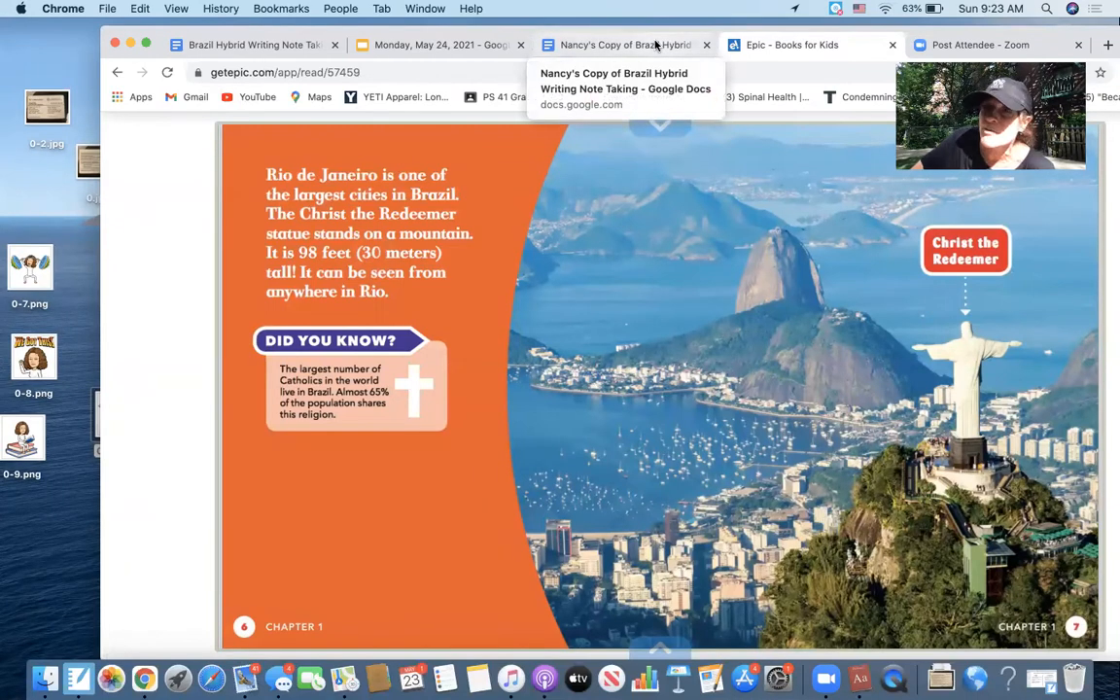
pyautogui.moveTo(784, 45)
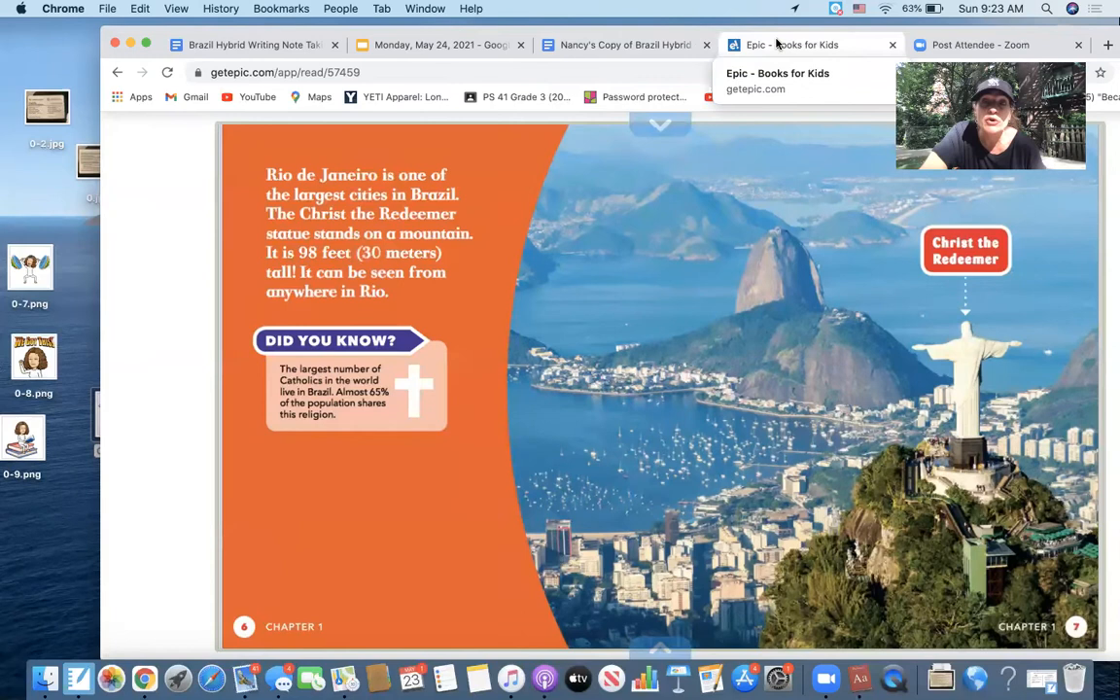